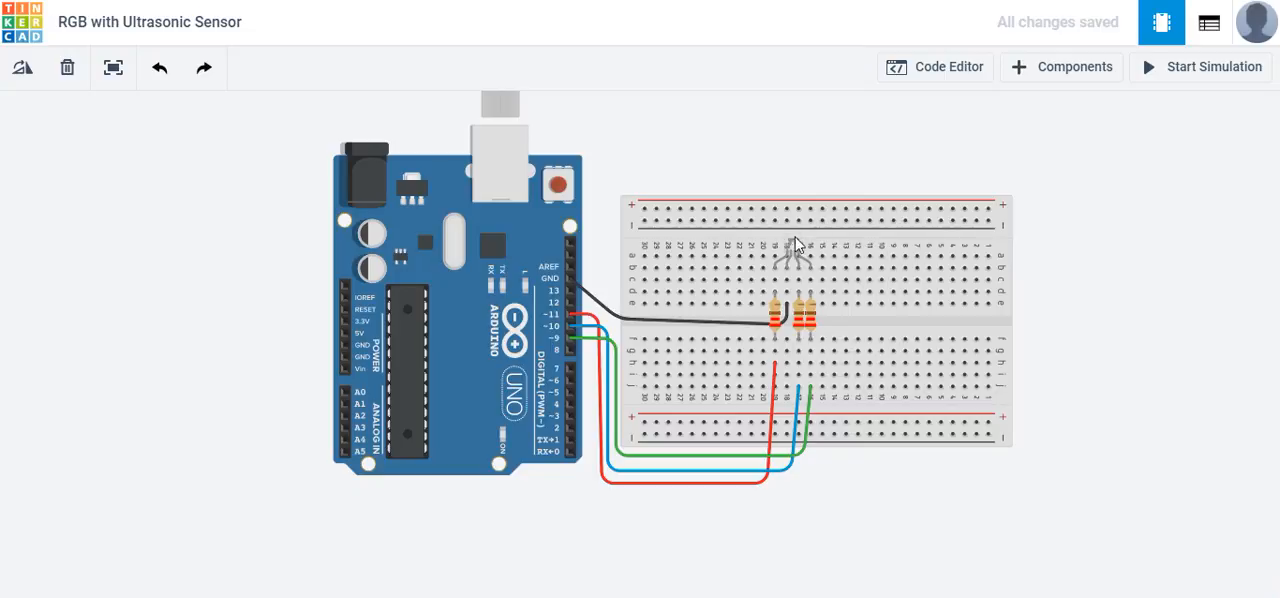
pyautogui.moveTo(685, 252)
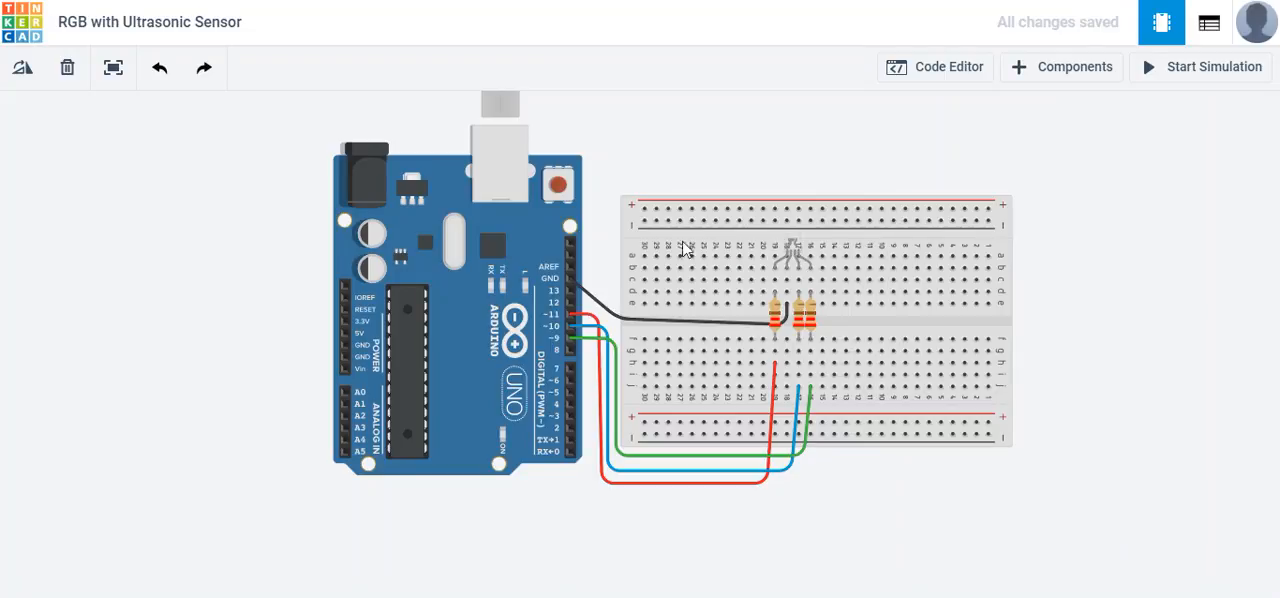
pyautogui.moveTo(602, 256)
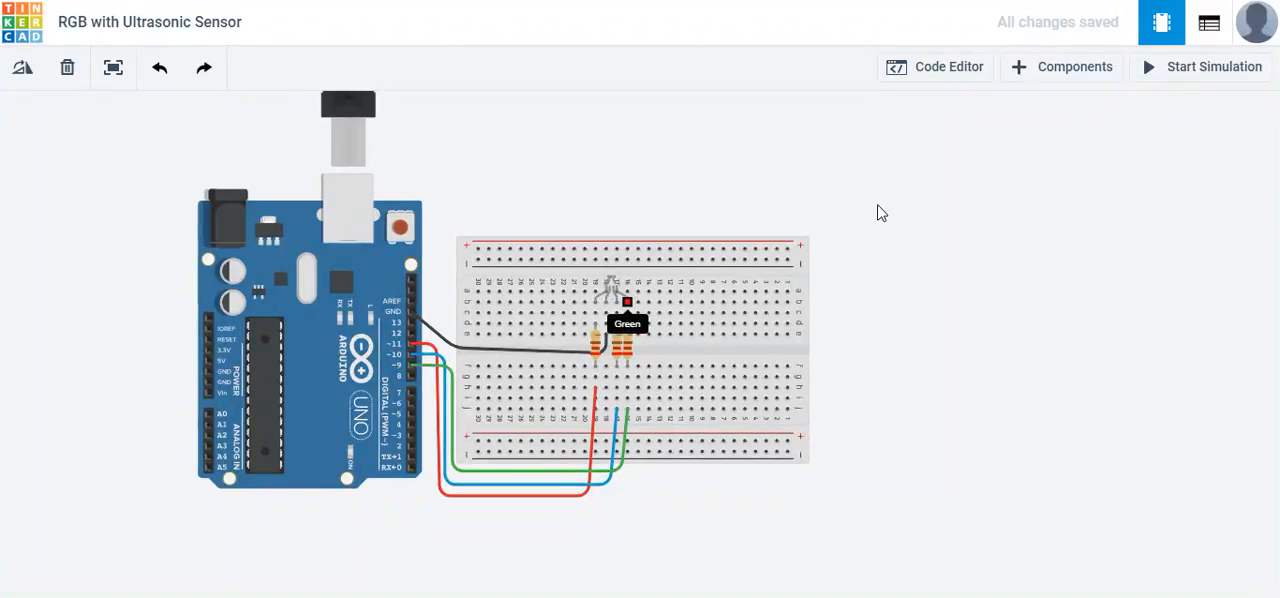
# Glance at the LED code, then add an ultrasonic distance sensor from the parts library.
pyautogui.click(935, 67)
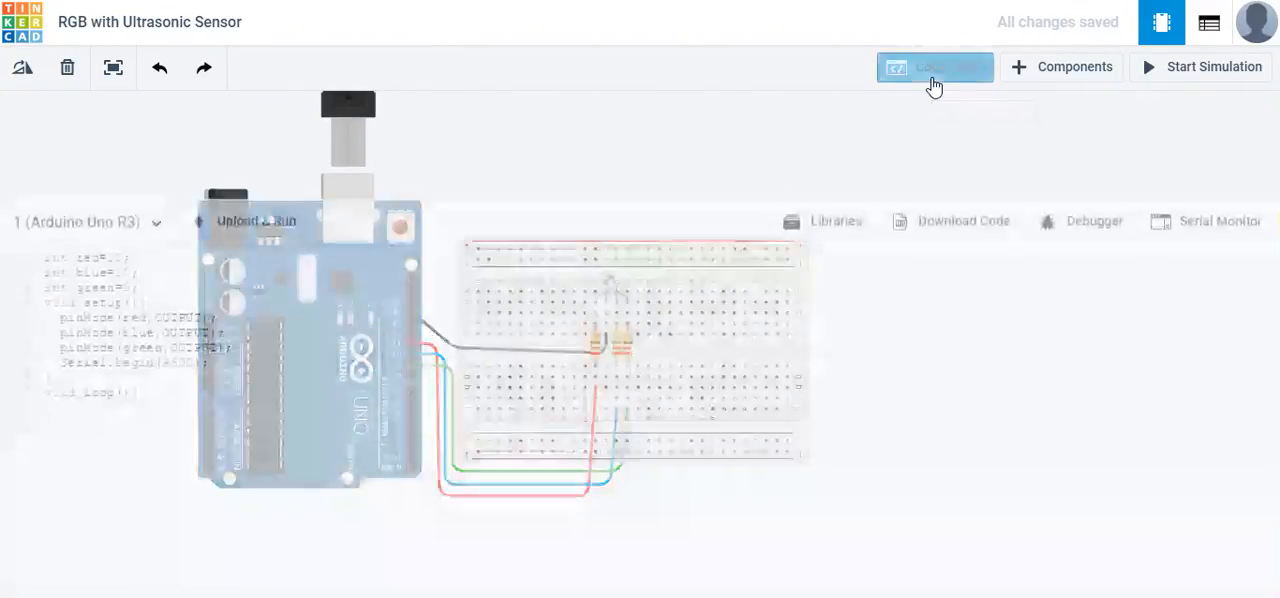
pyautogui.click(935, 67)
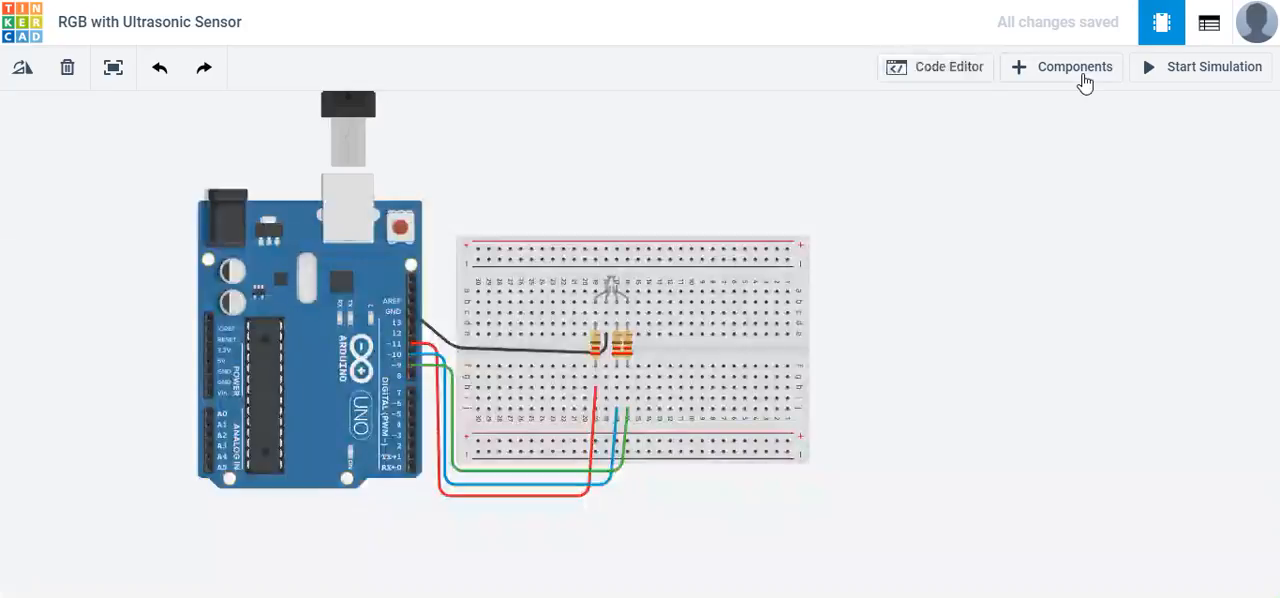
pyautogui.click(1061, 67)
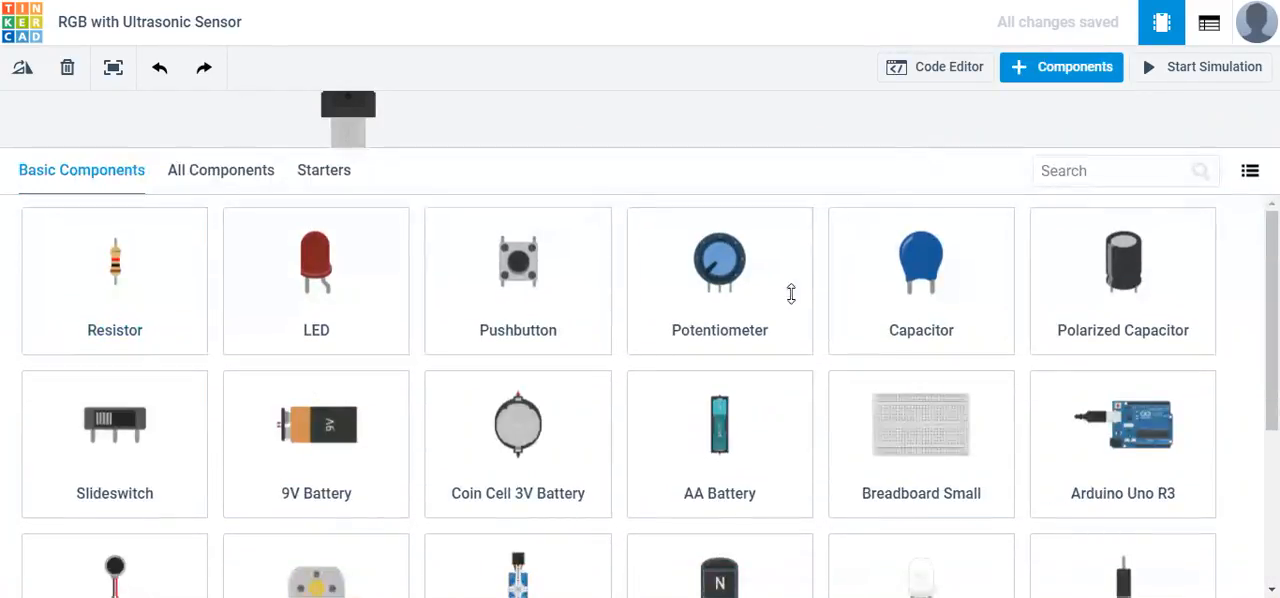
pyautogui.scroll(-3)
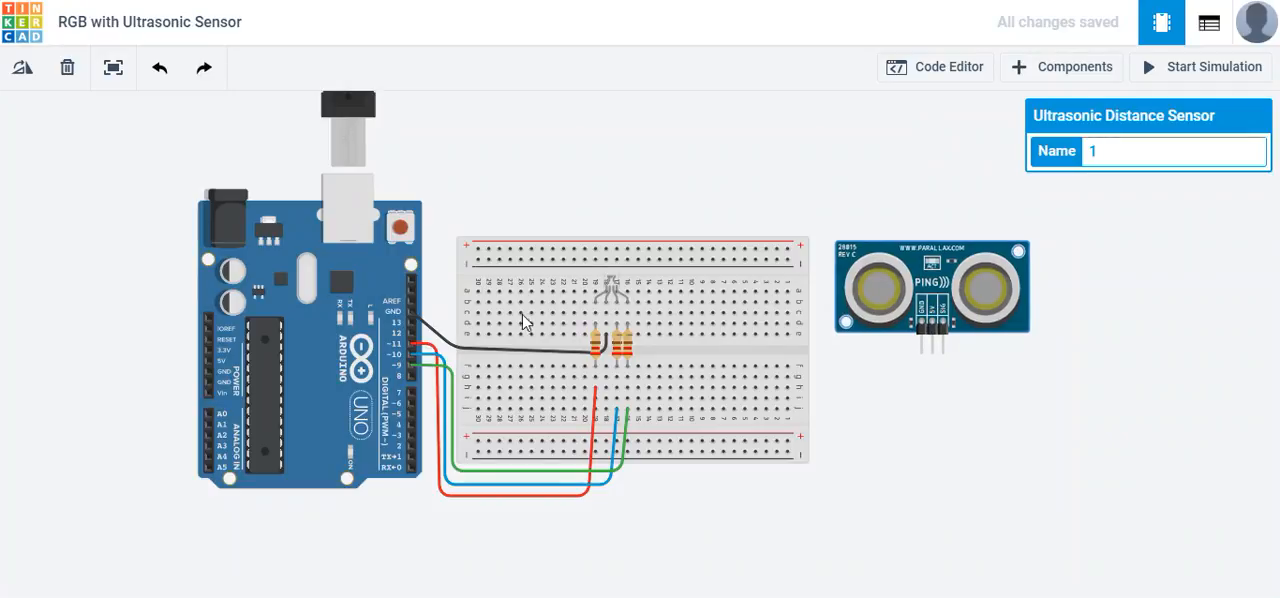
pyautogui.click(1061, 67)
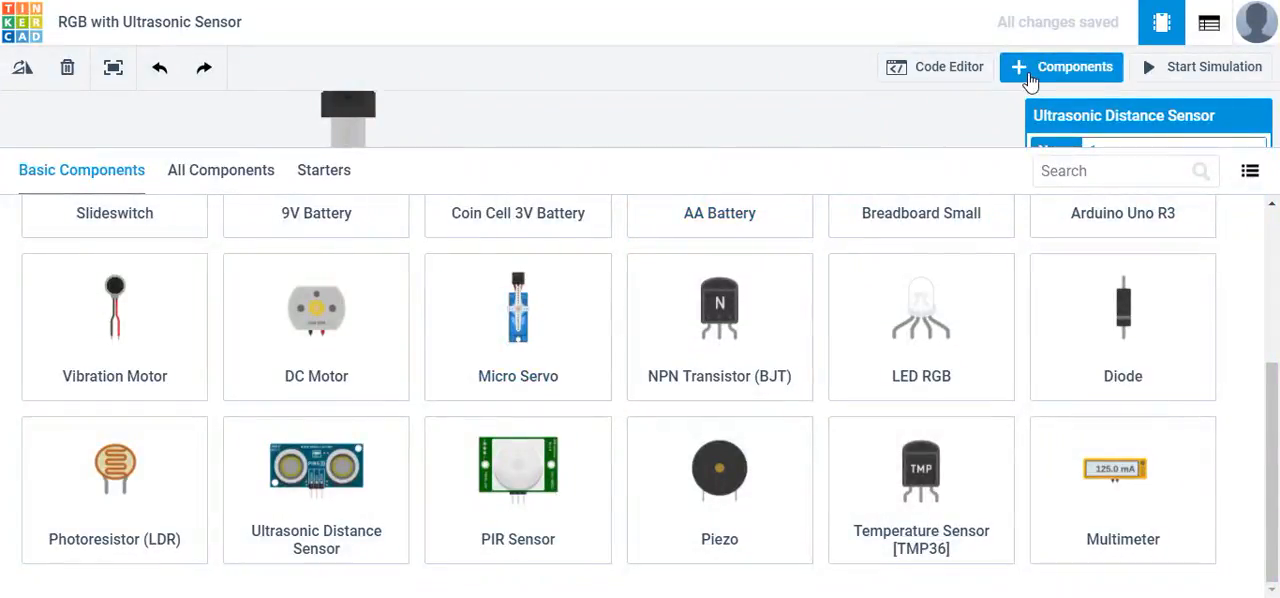
pyautogui.click(1060, 67)
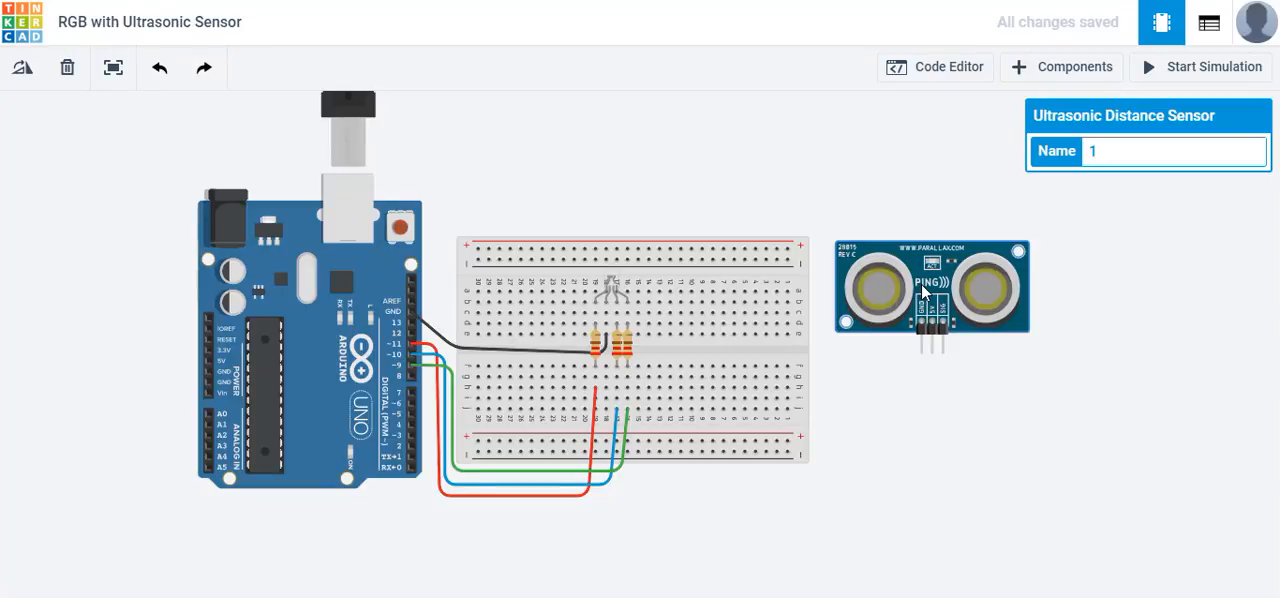
# Move the sensor lower and wire it, colouring the 5V wire red and signal wire orange.
pyautogui.moveTo(930, 288); pyautogui.dragTo(732, 166)
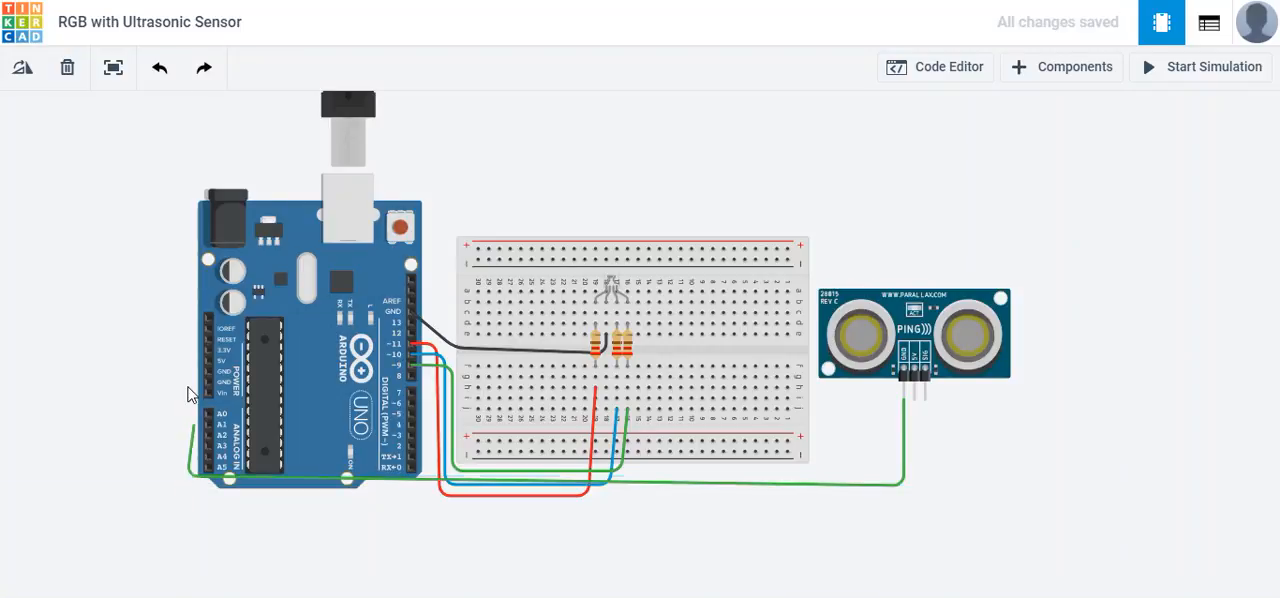
pyautogui.moveTo(207, 399)
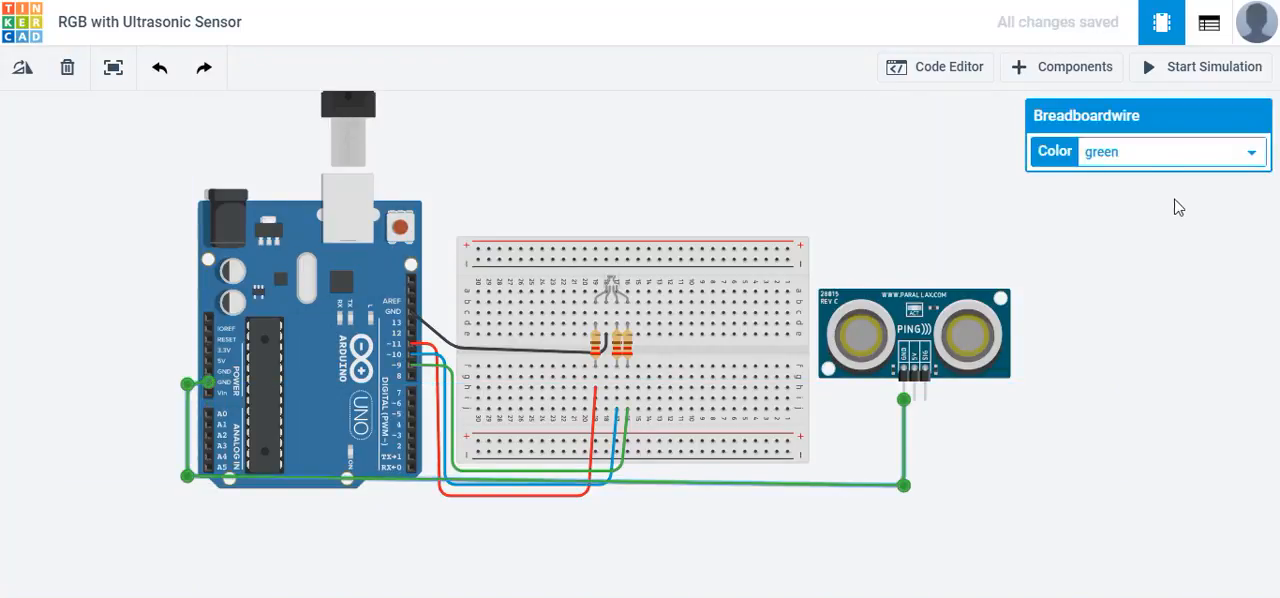
pyautogui.moveTo(1051, 307)
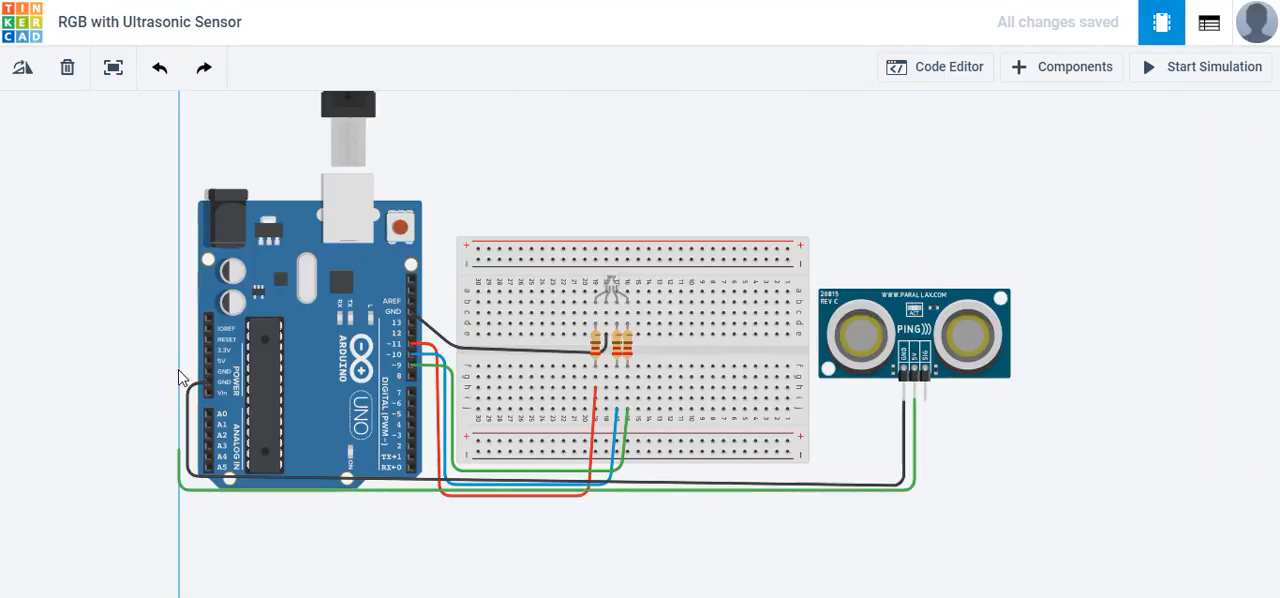
pyautogui.moveTo(209, 372)
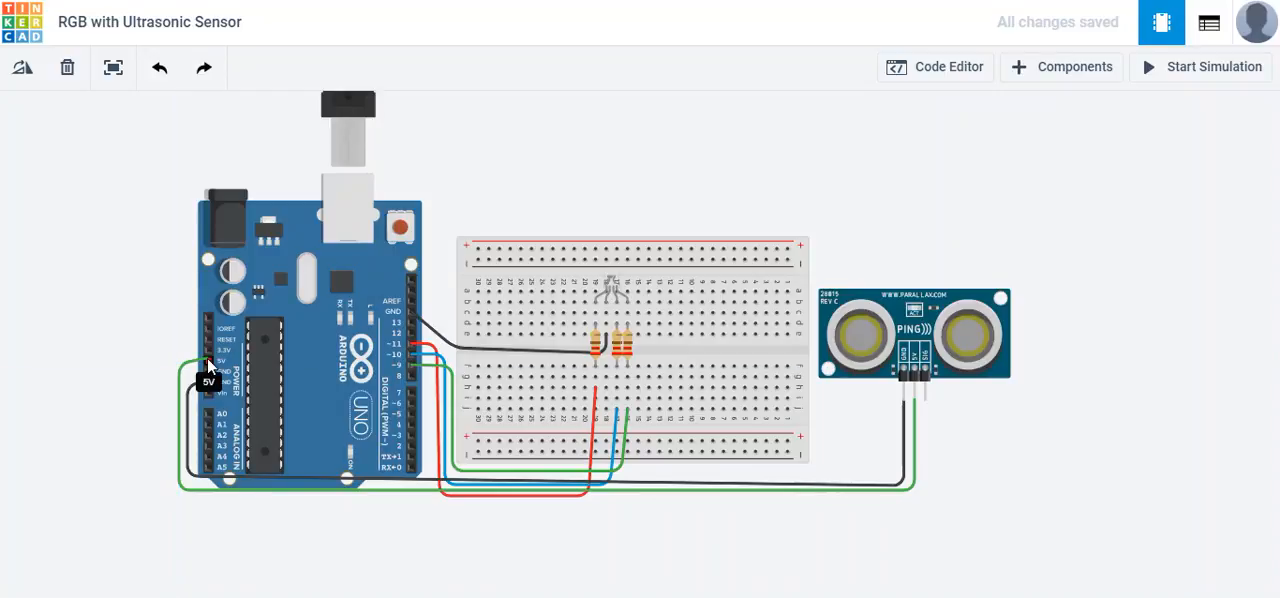
pyautogui.click(178, 390)
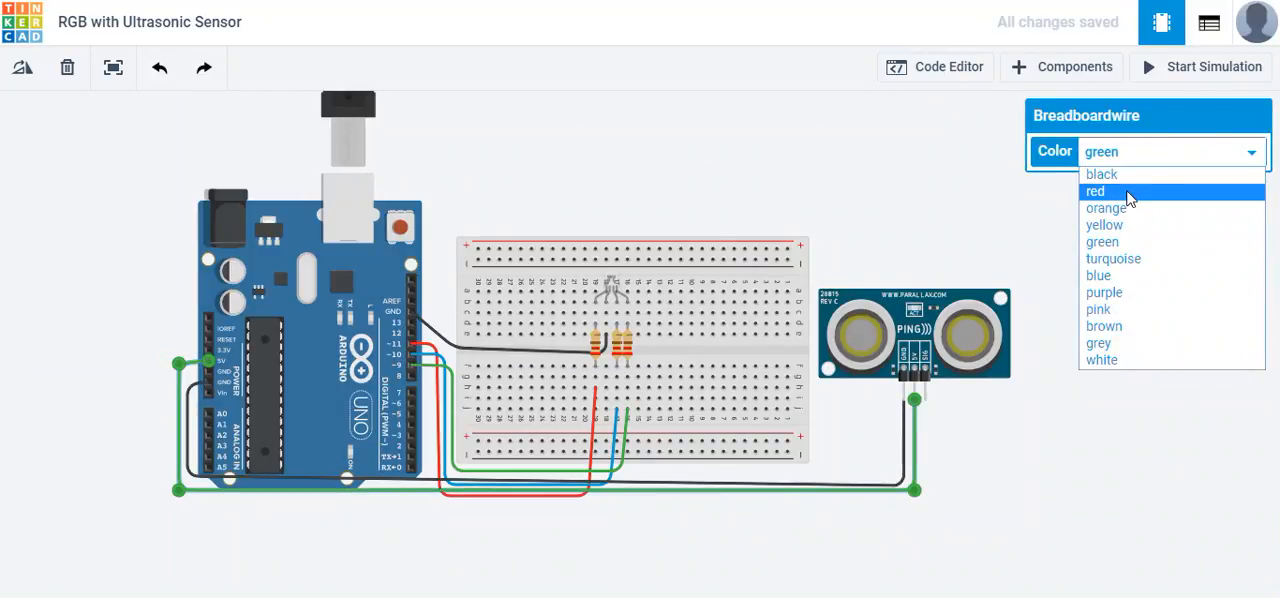
pyautogui.click(1095, 191)
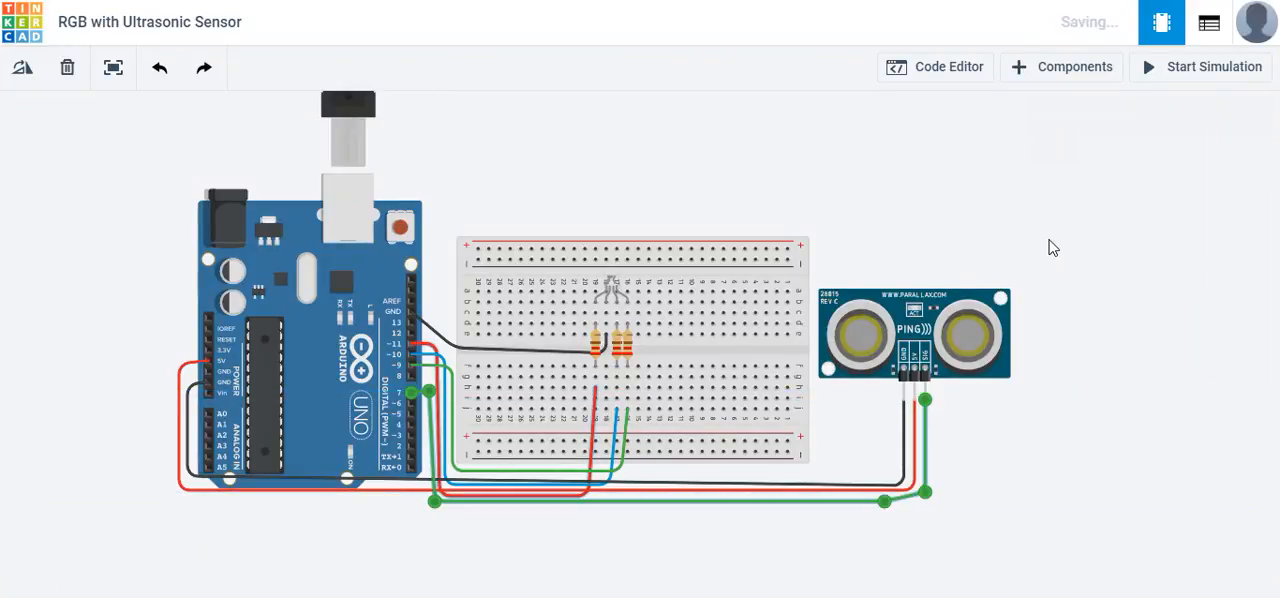
pyautogui.click(1170, 151)
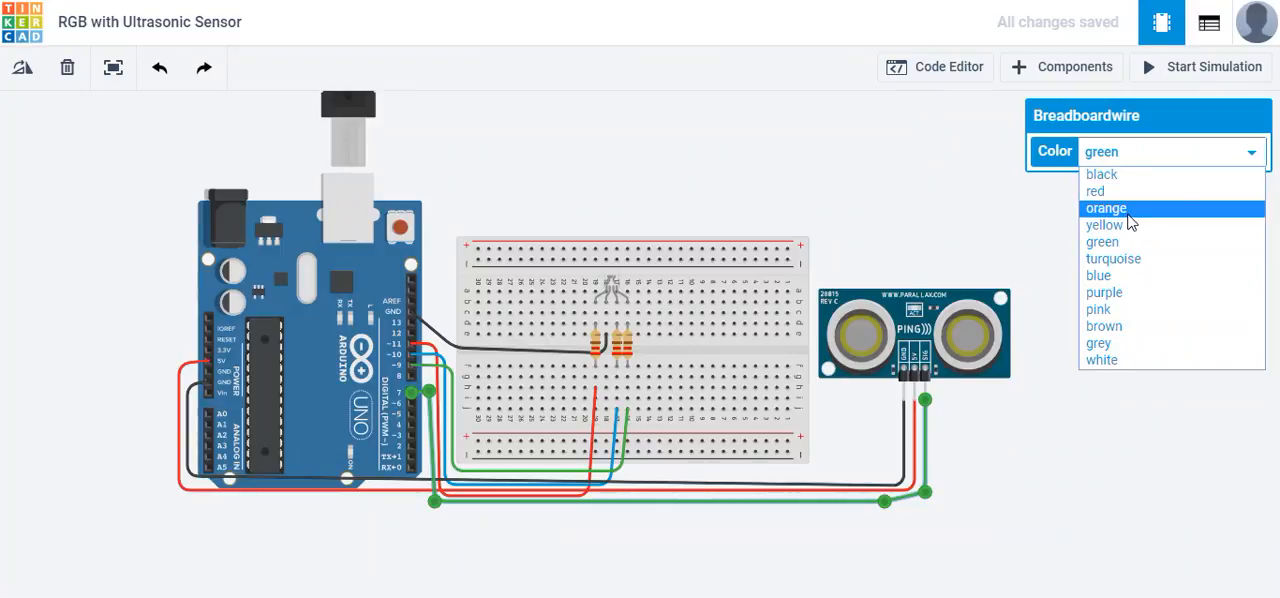
pyautogui.click(1106, 208)
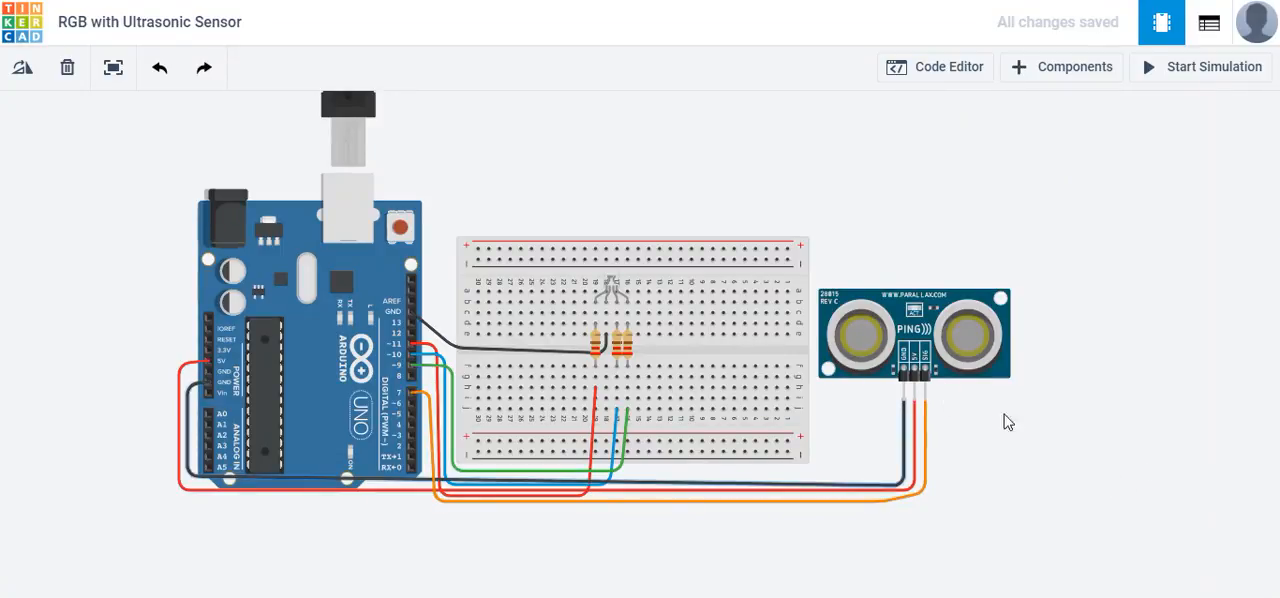
pyautogui.moveTo(895, 380)
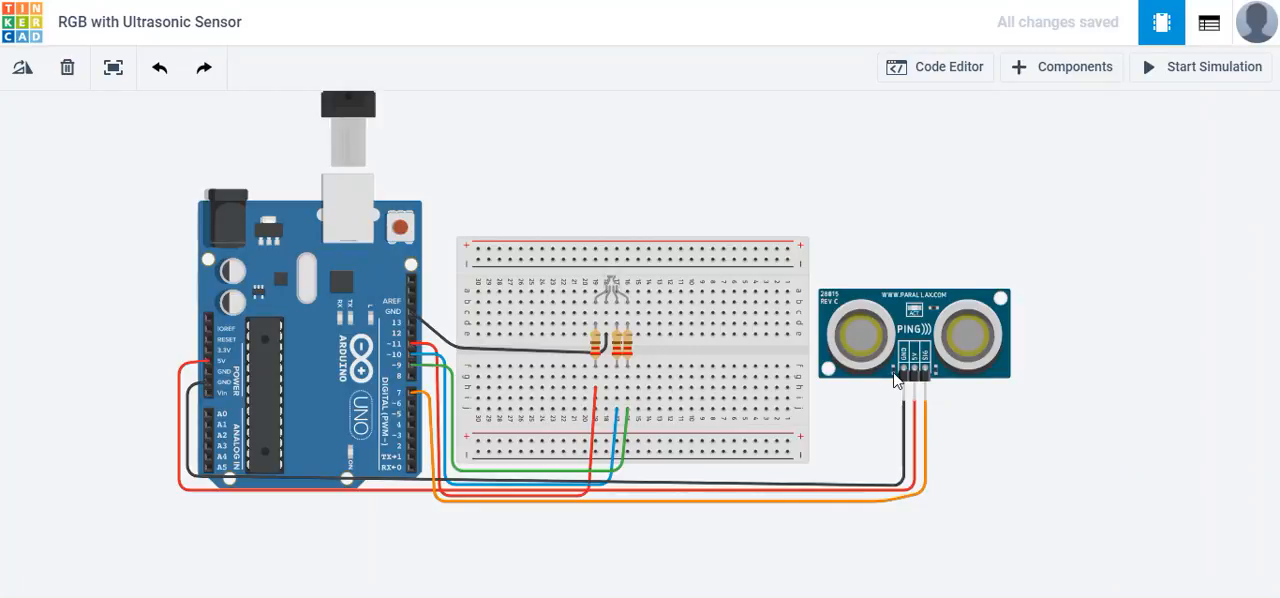
pyautogui.moveTo(912, 388)
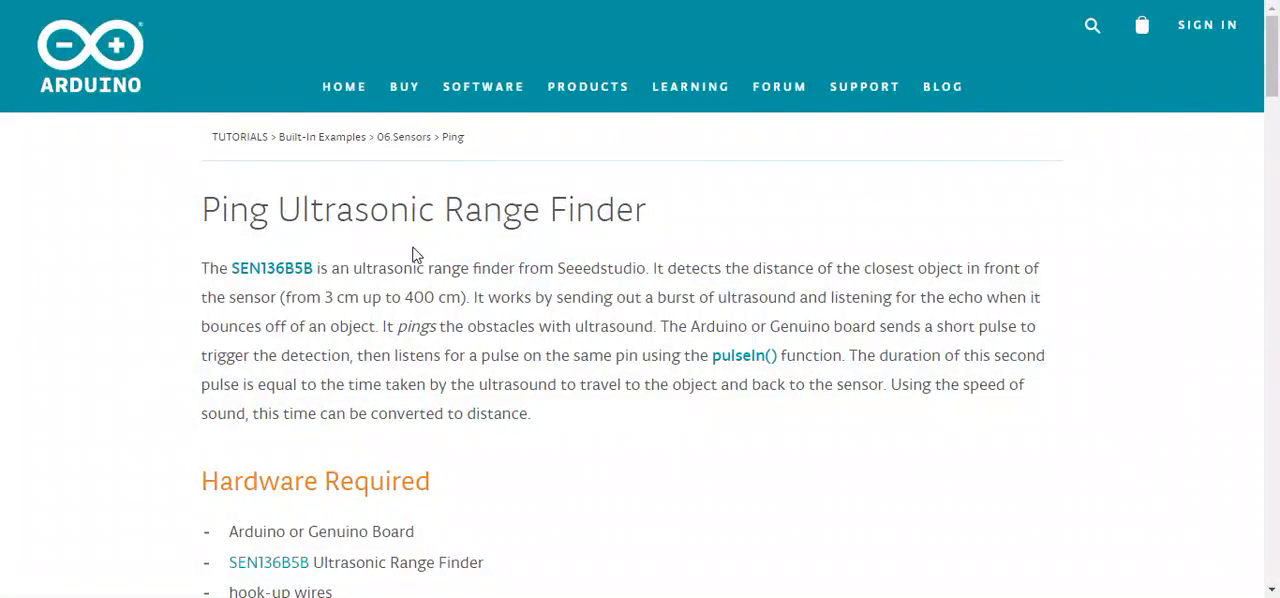
pyautogui.moveTo(243, 216)
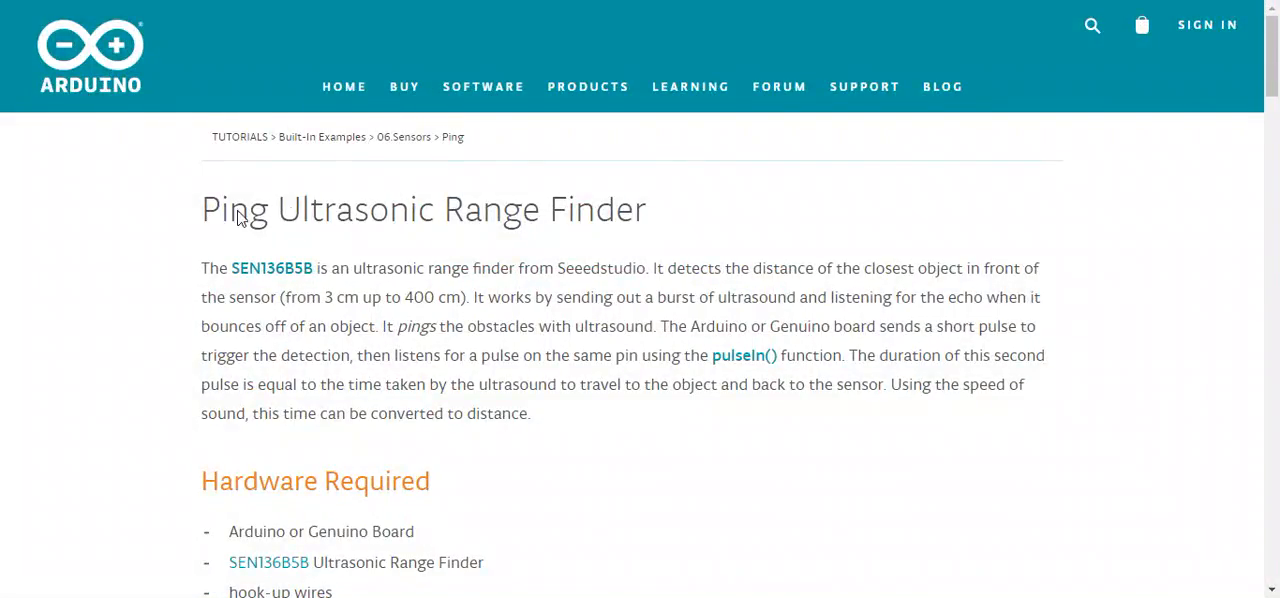
# Scroll down the Arduino Ping tutorial page to reach the example code.
pyautogui.scroll(-3)
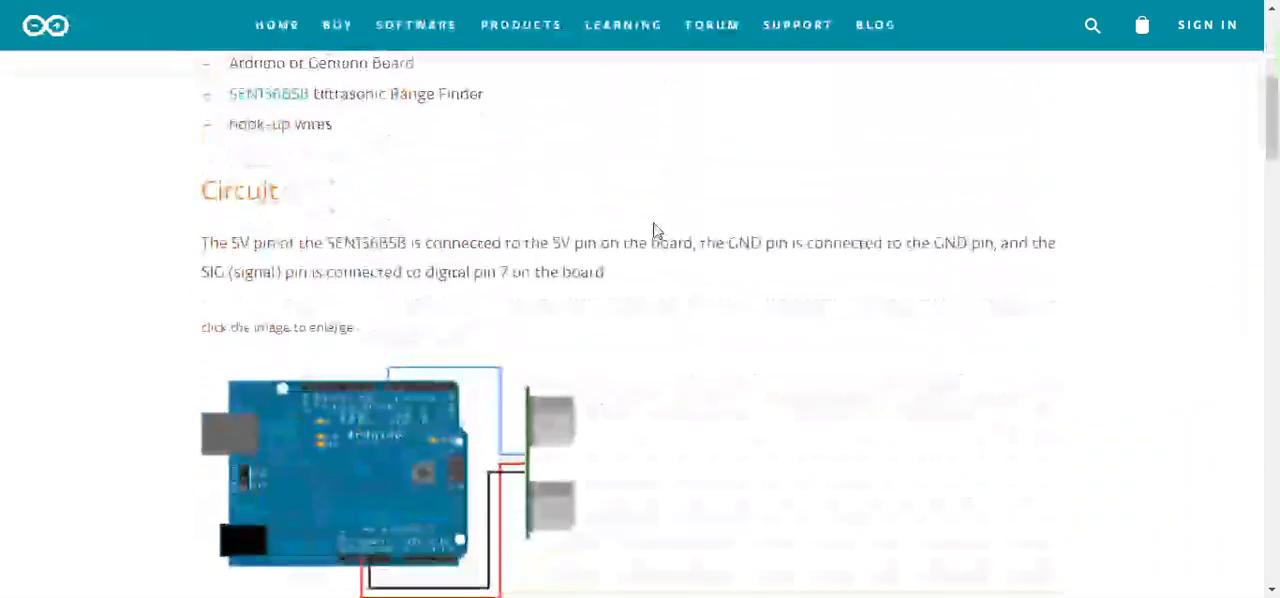
pyautogui.scroll(-3)
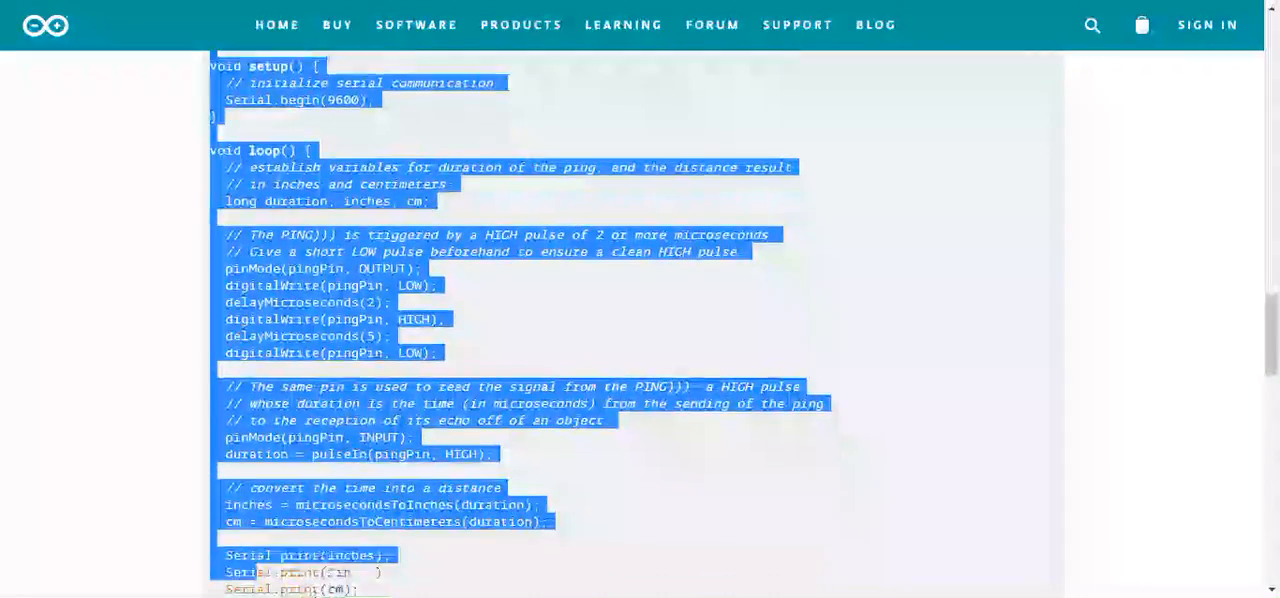
pyautogui.scroll(-3)
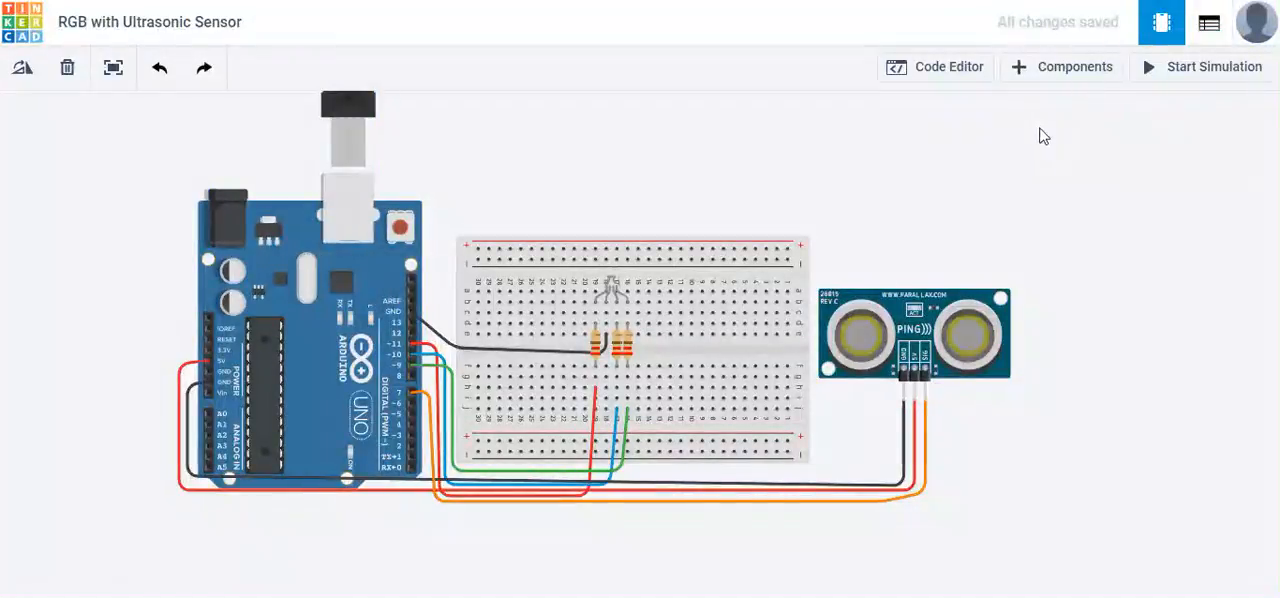
pyautogui.moveTo(946, 78)
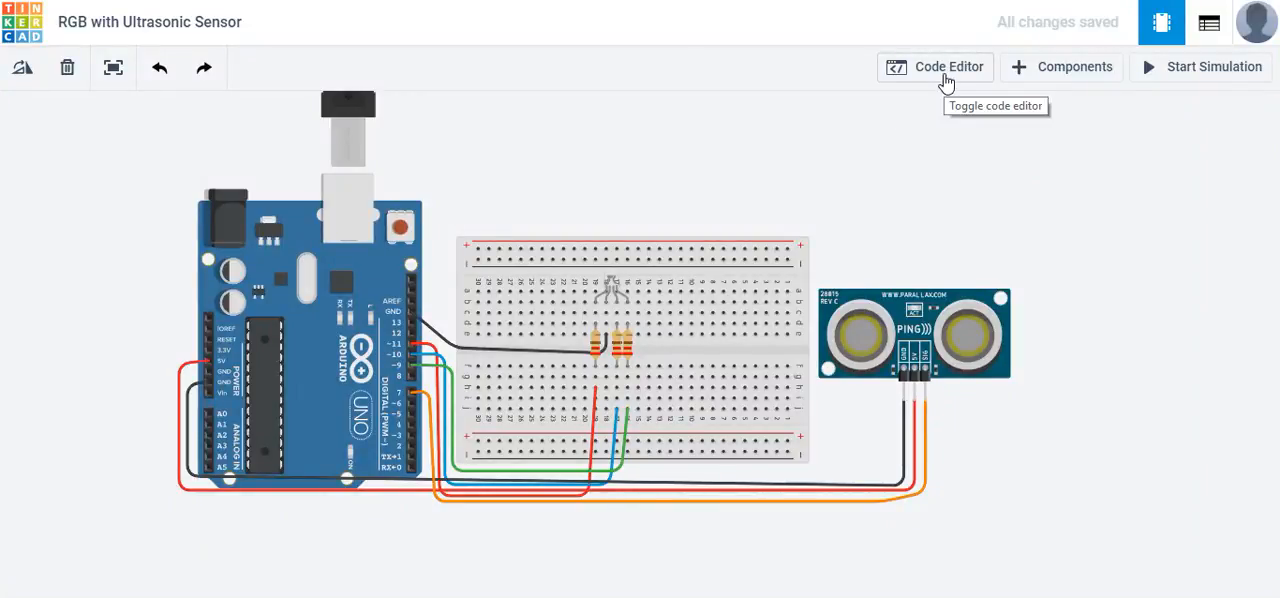
# Paste the copied Ping example sketch after the existing loop's closing brace.
pyautogui.click(948, 67)
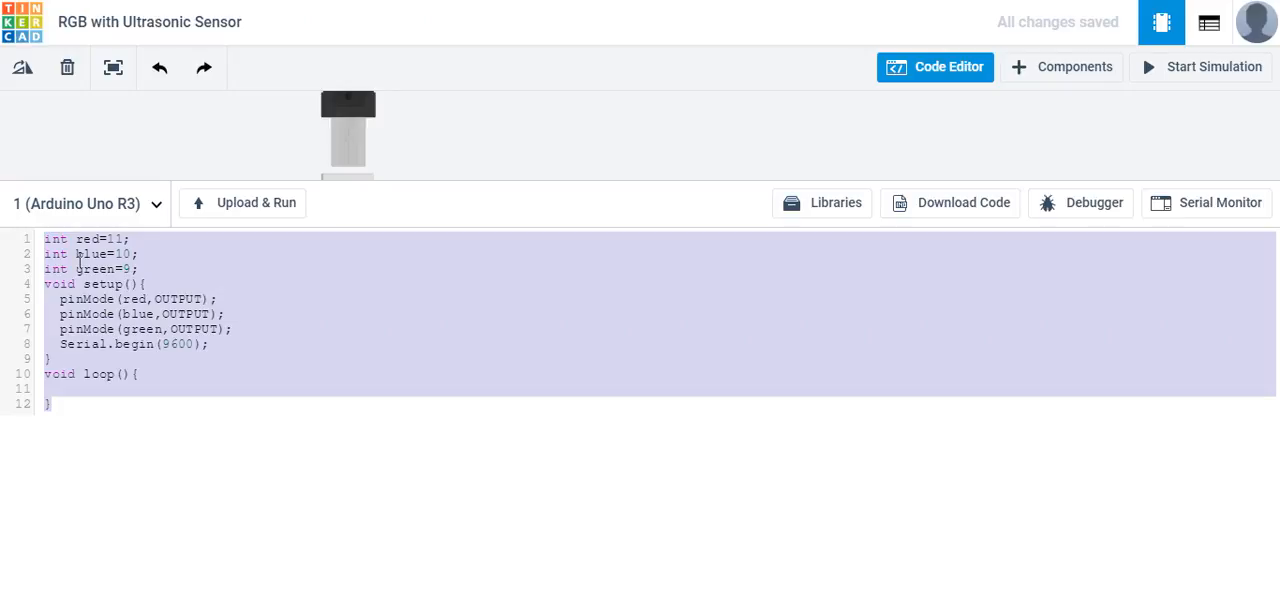
pyautogui.click(52, 411)
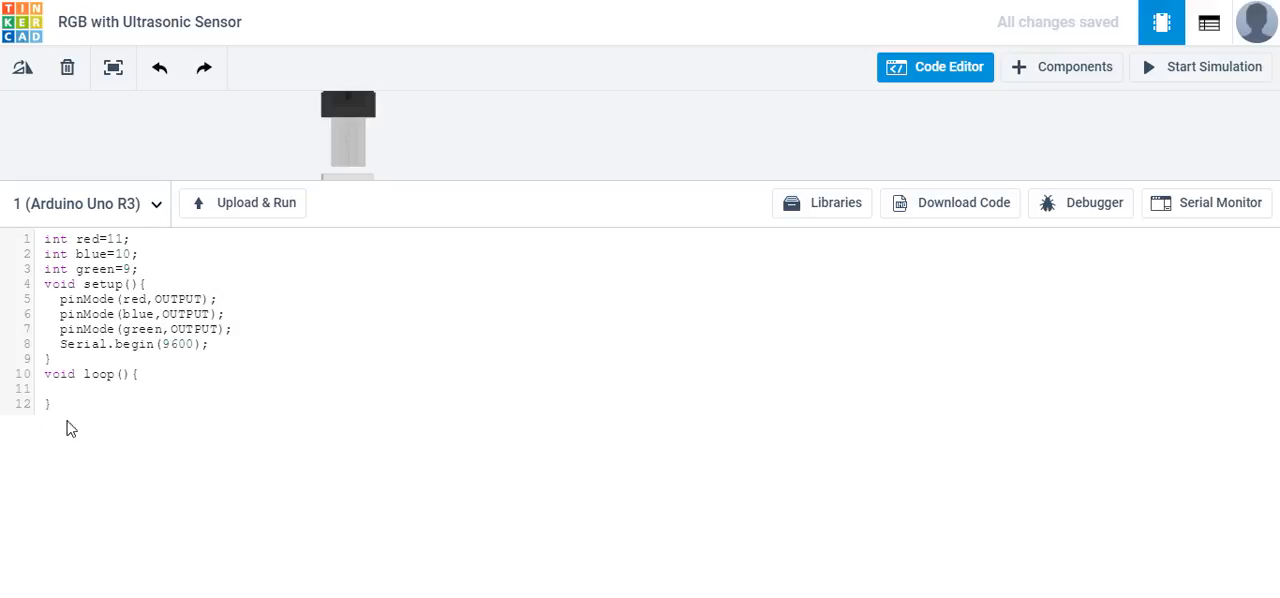
pyautogui.click(50, 401)
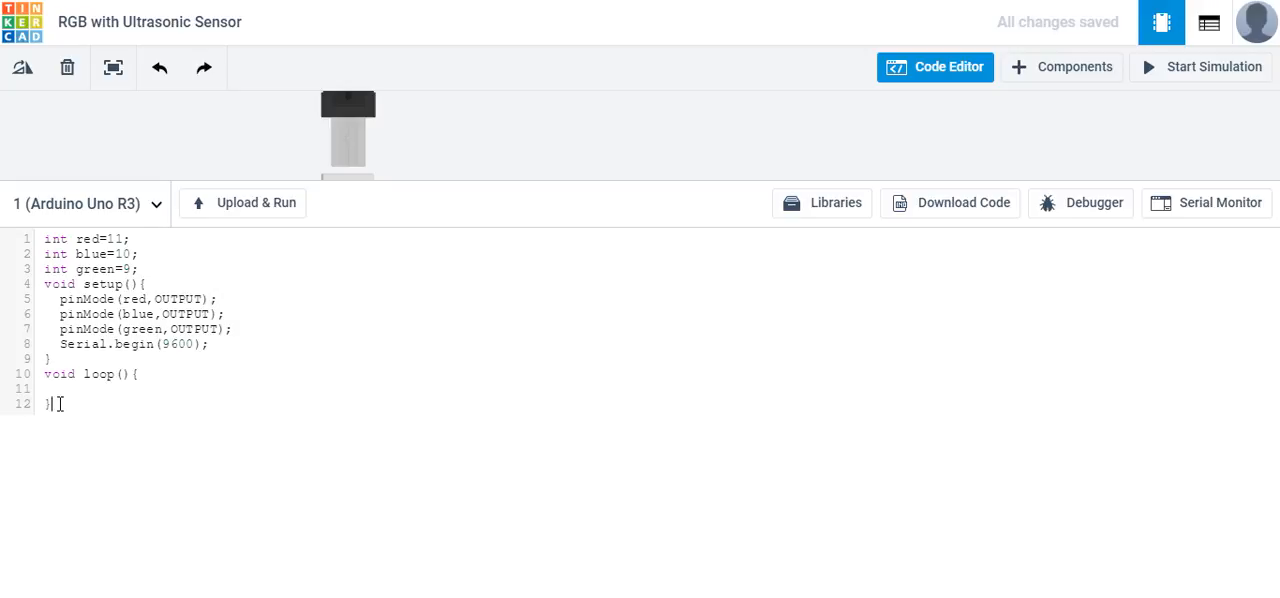
pyautogui.rightClick(52, 404)
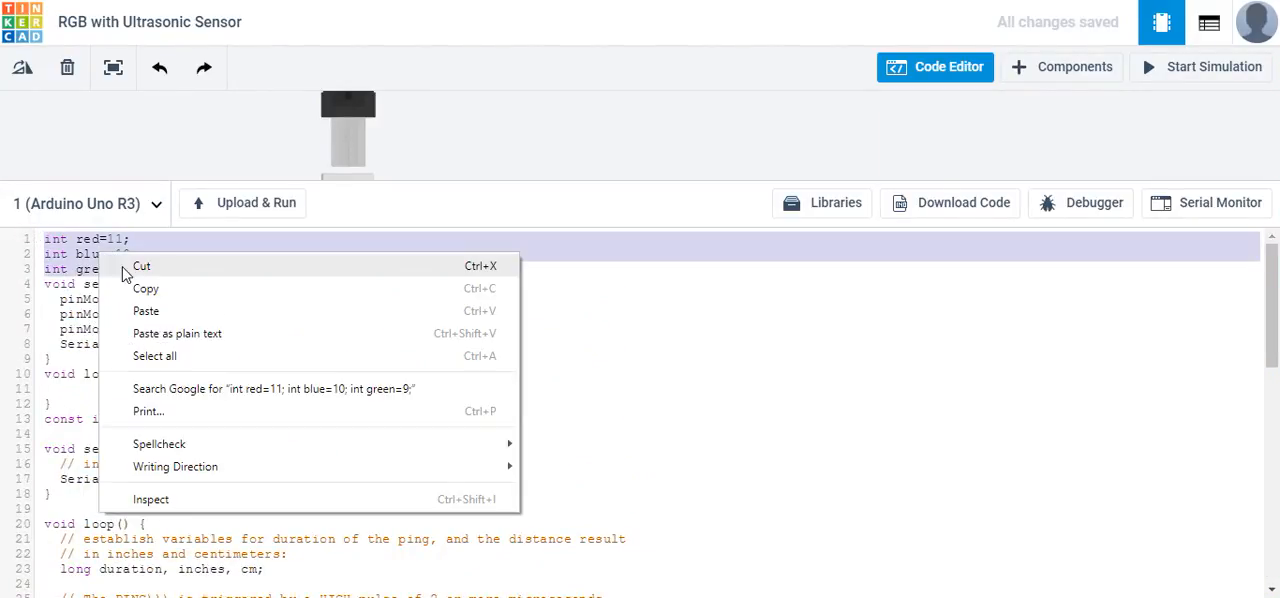
# Move the pin variables and pinMode lines into the example's setup and delete the duplicate Serial.begin.
pyautogui.click(142, 265)
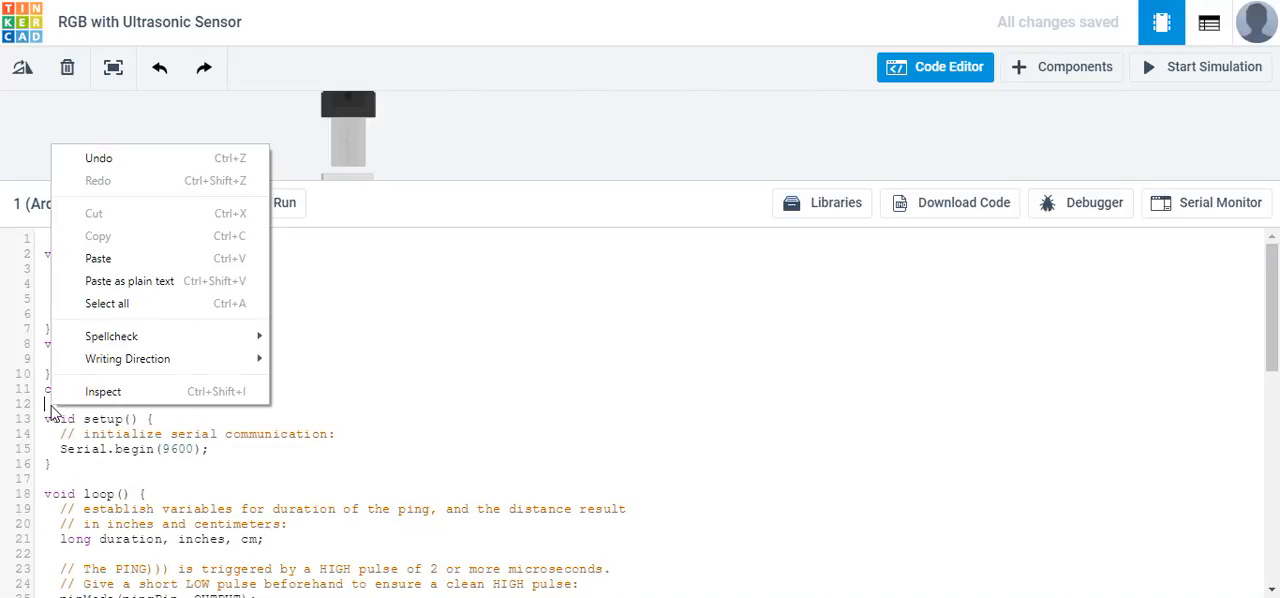
pyautogui.click(98, 258)
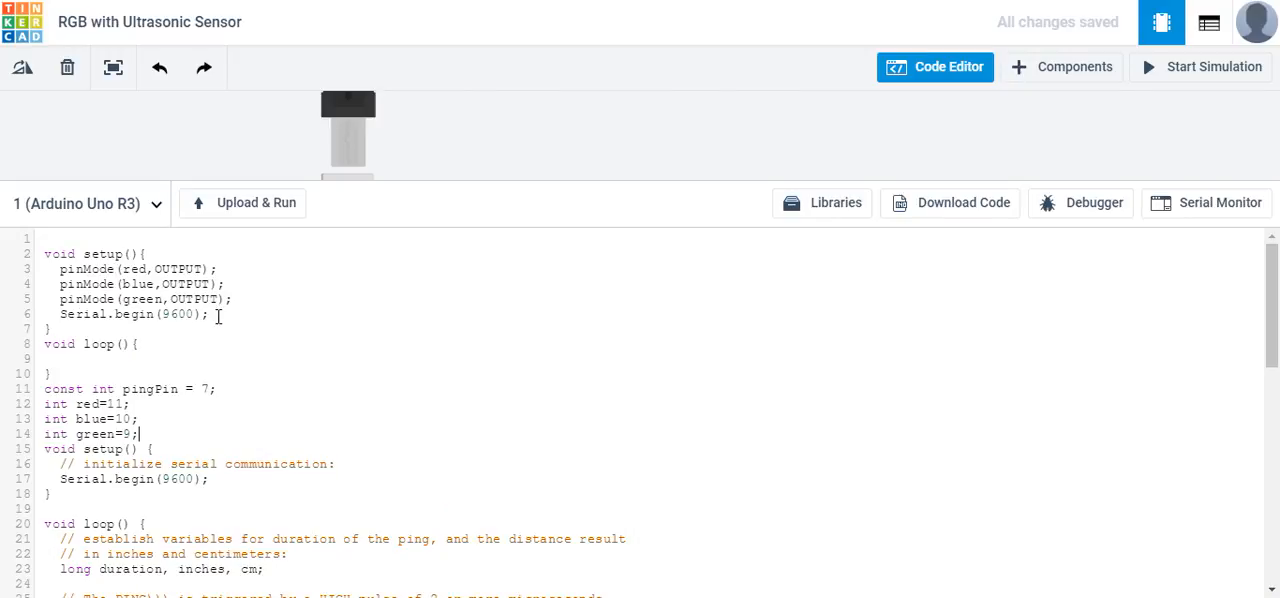
pyautogui.rightClick(130, 283)
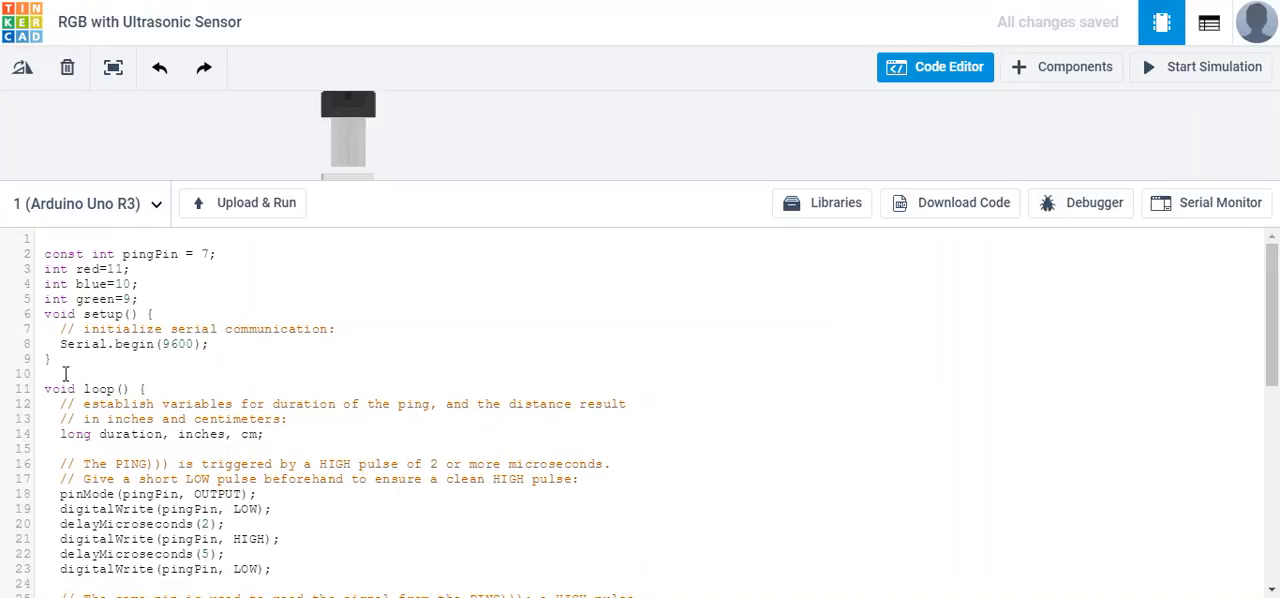
pyautogui.click(60, 358)
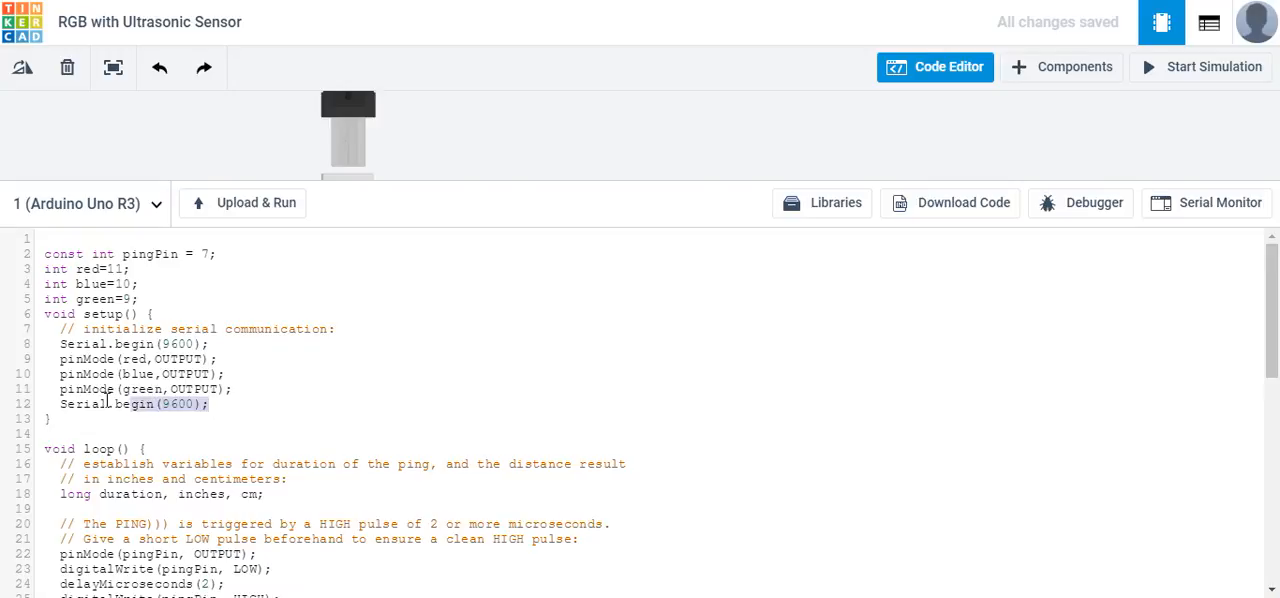
pyautogui.press('Delete')
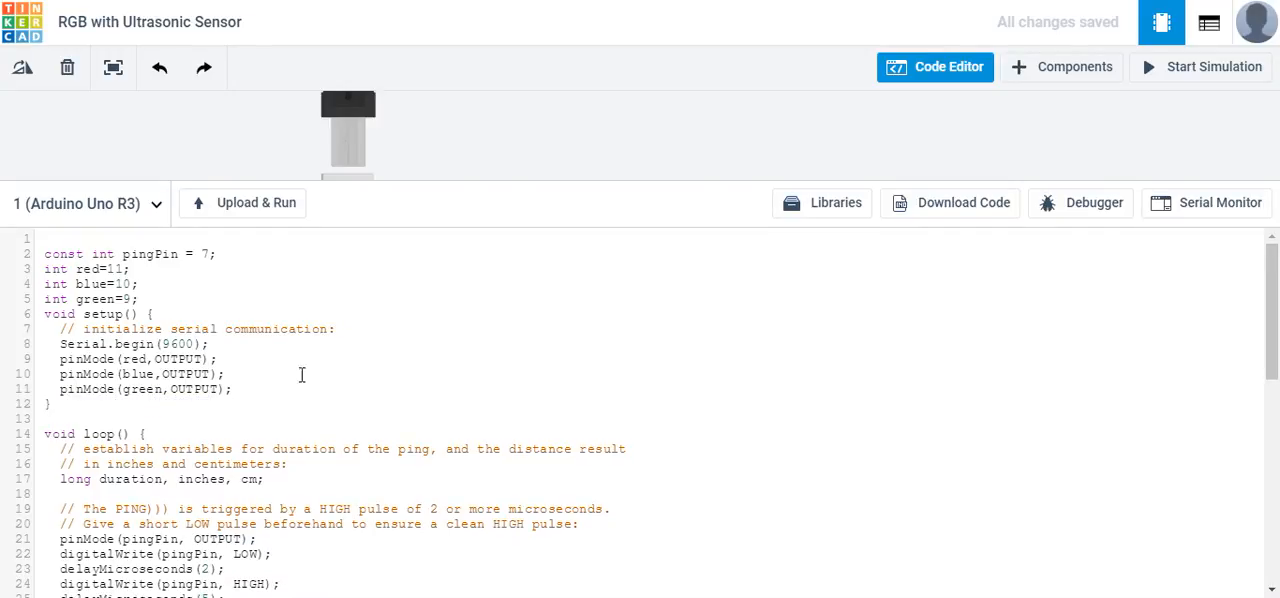
pyautogui.moveTo(262, 211)
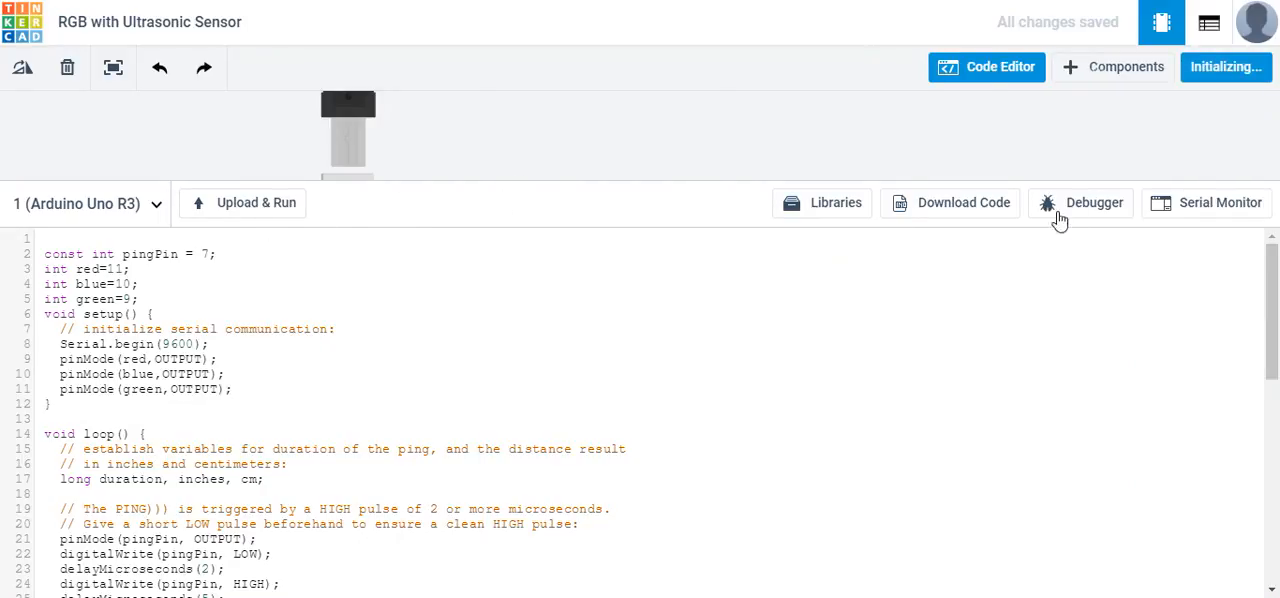
pyautogui.moveTo(704, 178)
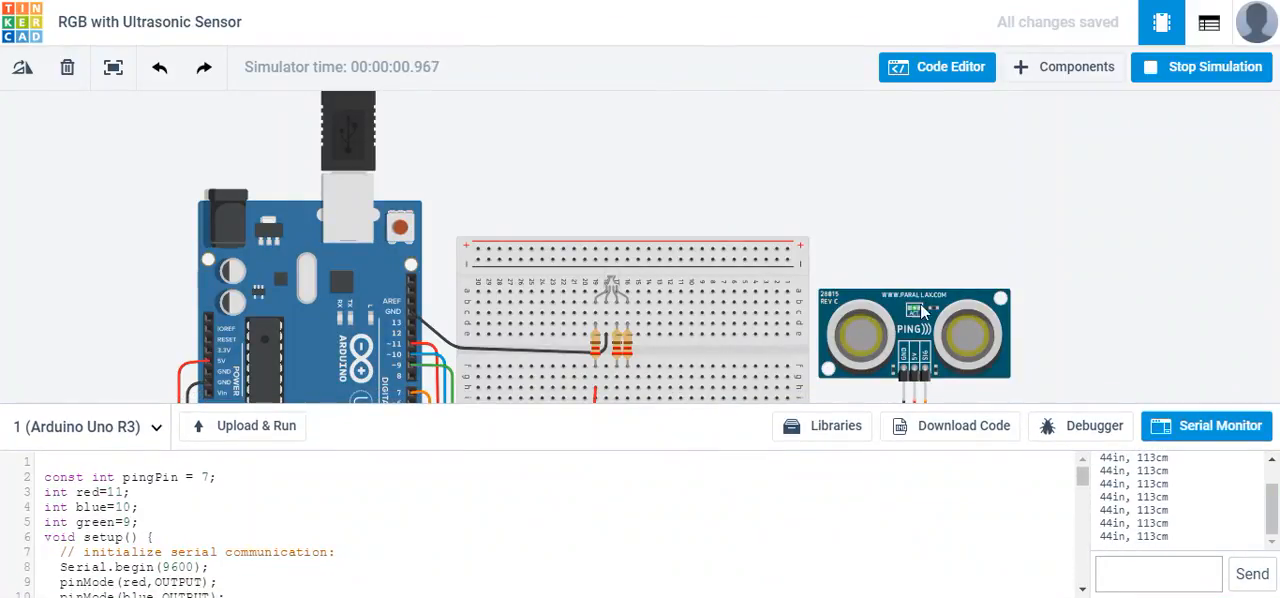
pyautogui.moveTo(915, 300)
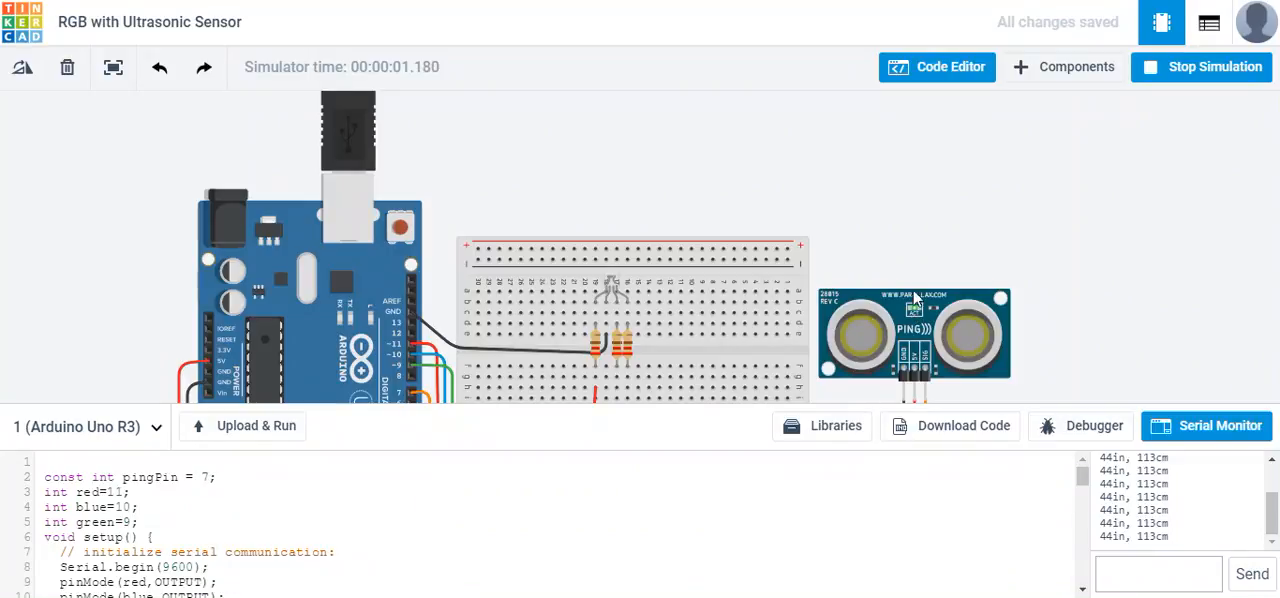
# Drag the sensor's target closer and enlarge the code panel to watch distance readings.
pyautogui.click(906, 334)
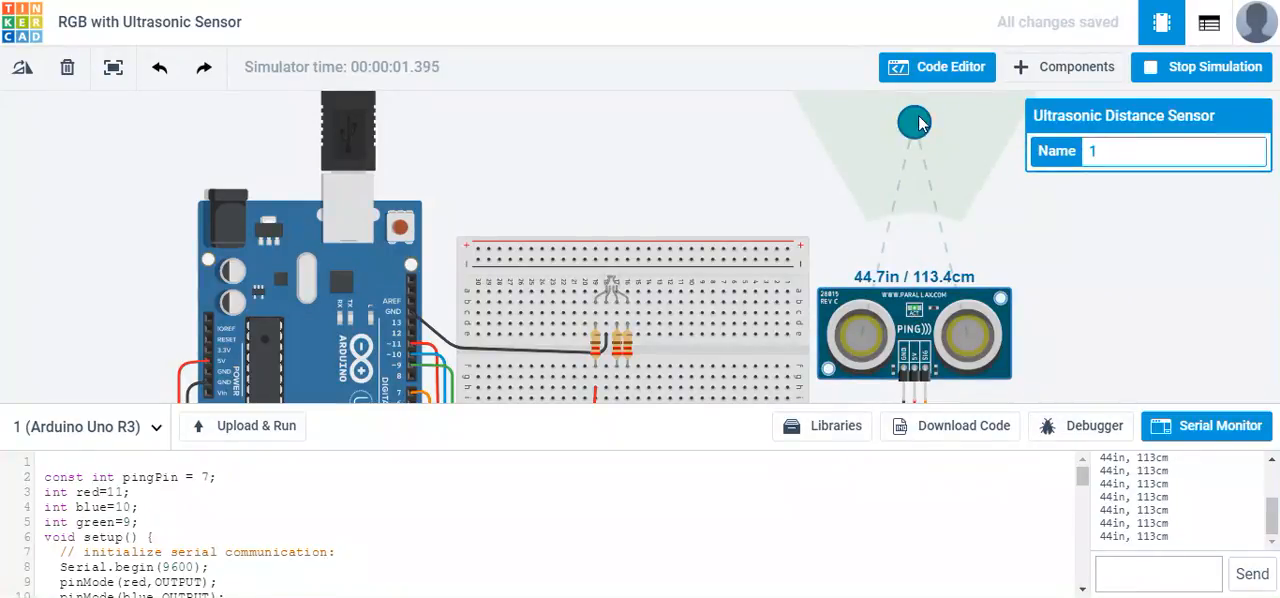
pyautogui.moveTo(913, 121); pyautogui.dragTo(898, 142)
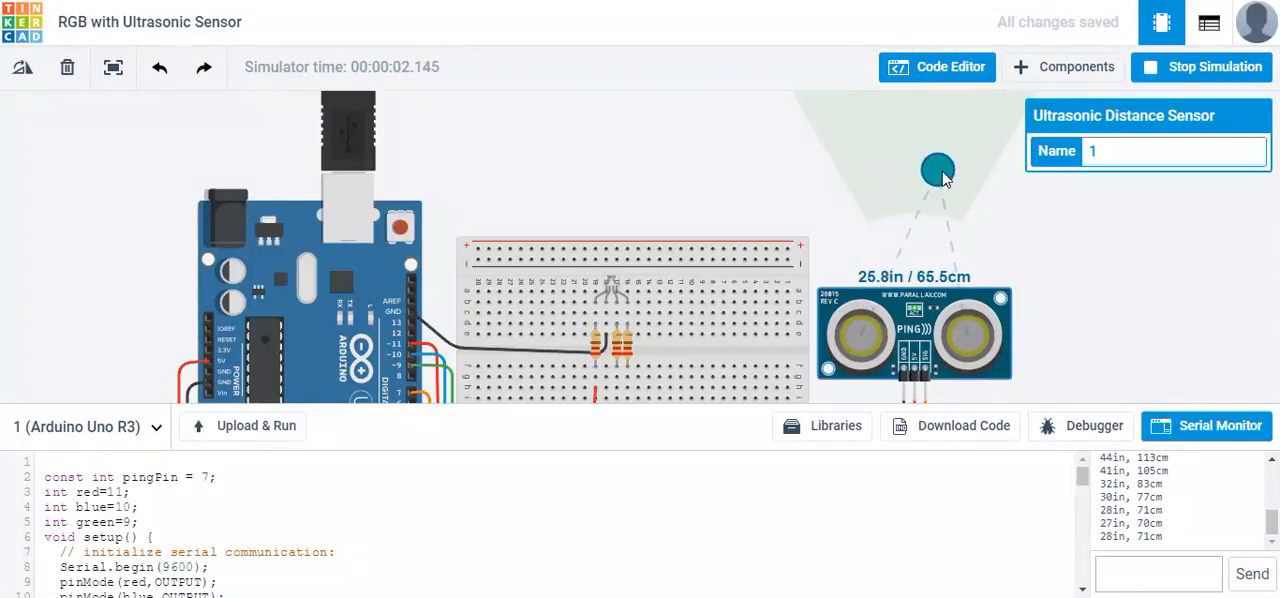
pyautogui.moveTo(938, 169); pyautogui.dragTo(888, 143)
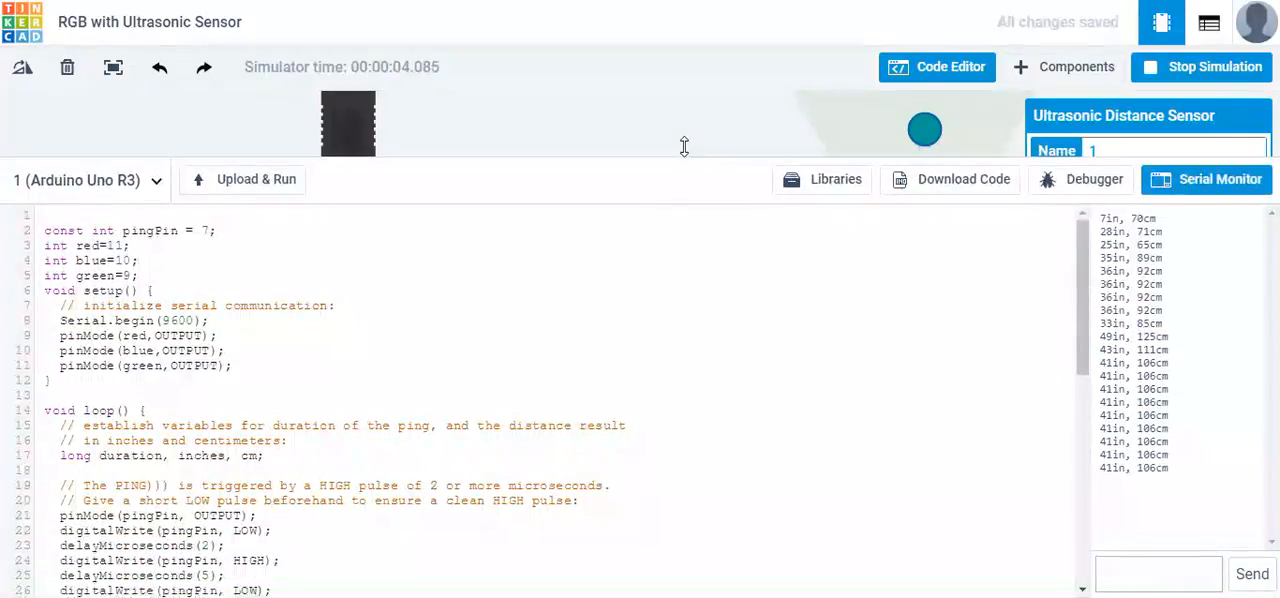
pyautogui.scroll(-3)
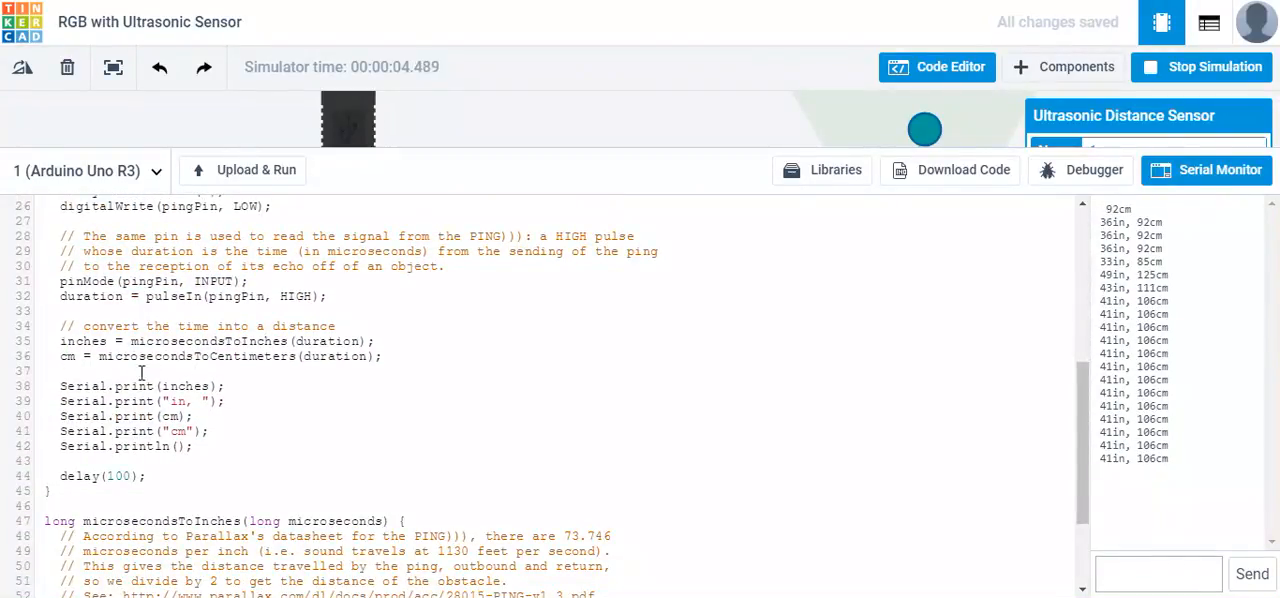
pyautogui.doubleClick(83, 341)
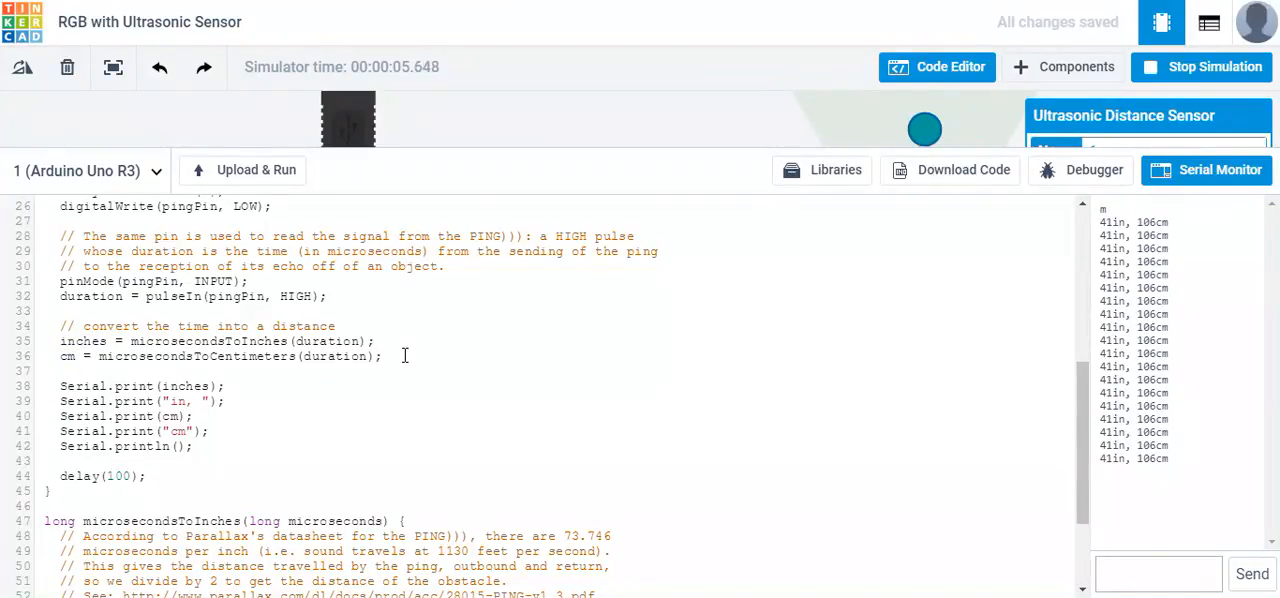
pyautogui.moveTo(510, 248)
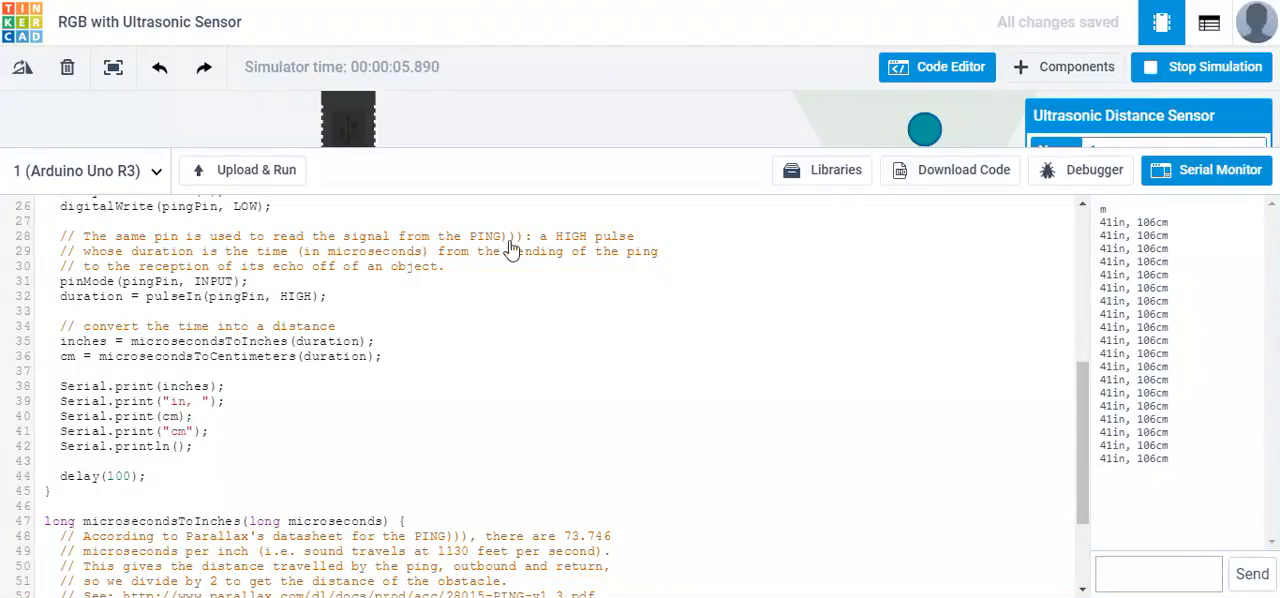
# Add an empty if (inches<10) { } block after the centimetre conversion.
pyautogui.click(1208, 67)
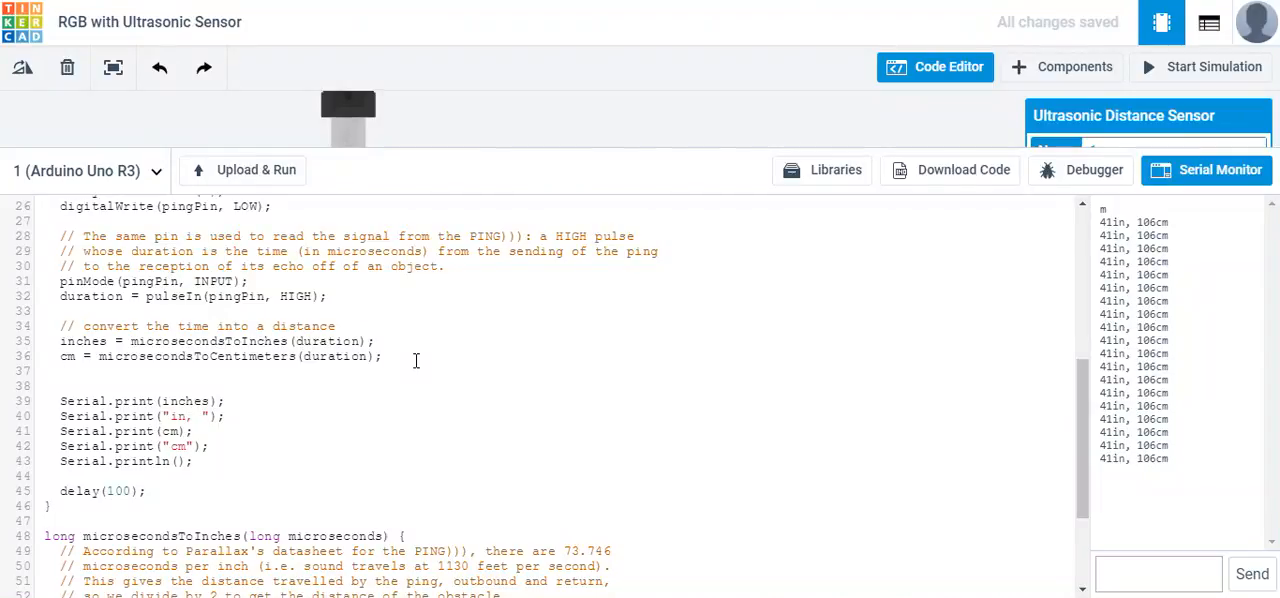
pyautogui.write('if (')
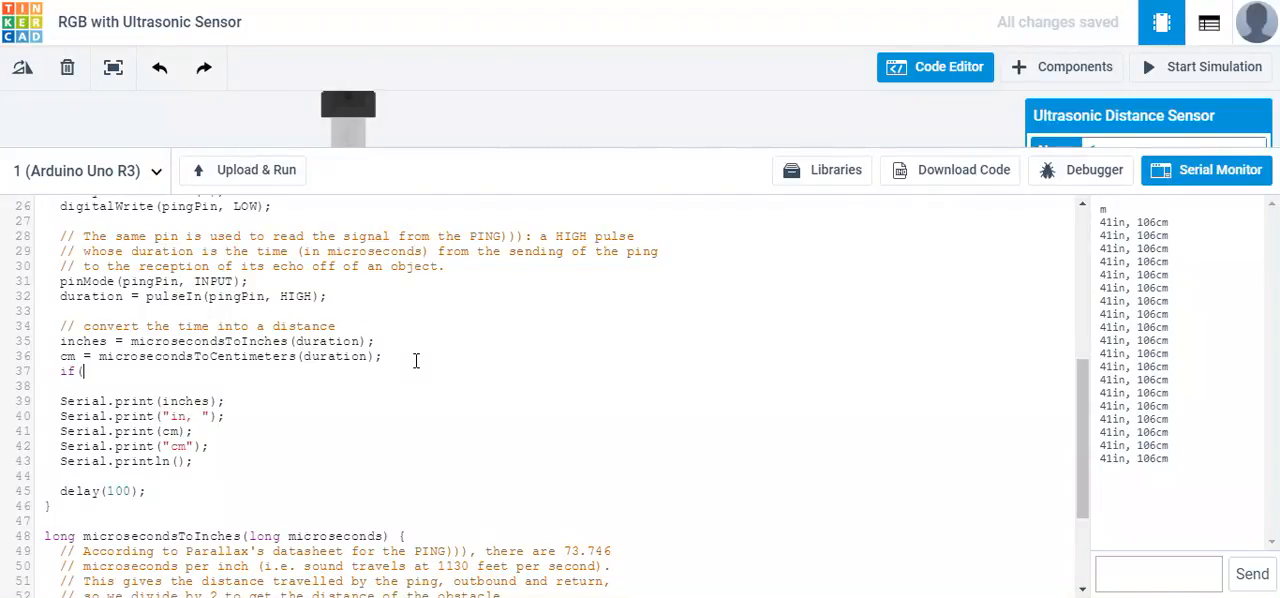
pyautogui.write('inches')
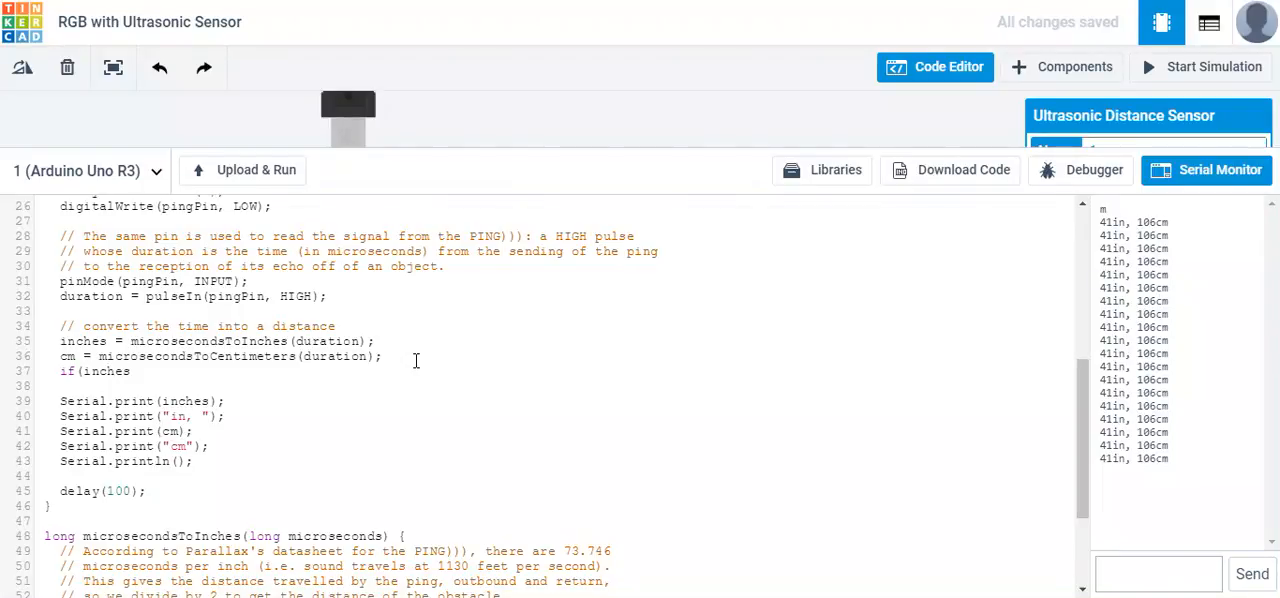
pyautogui.write('<')
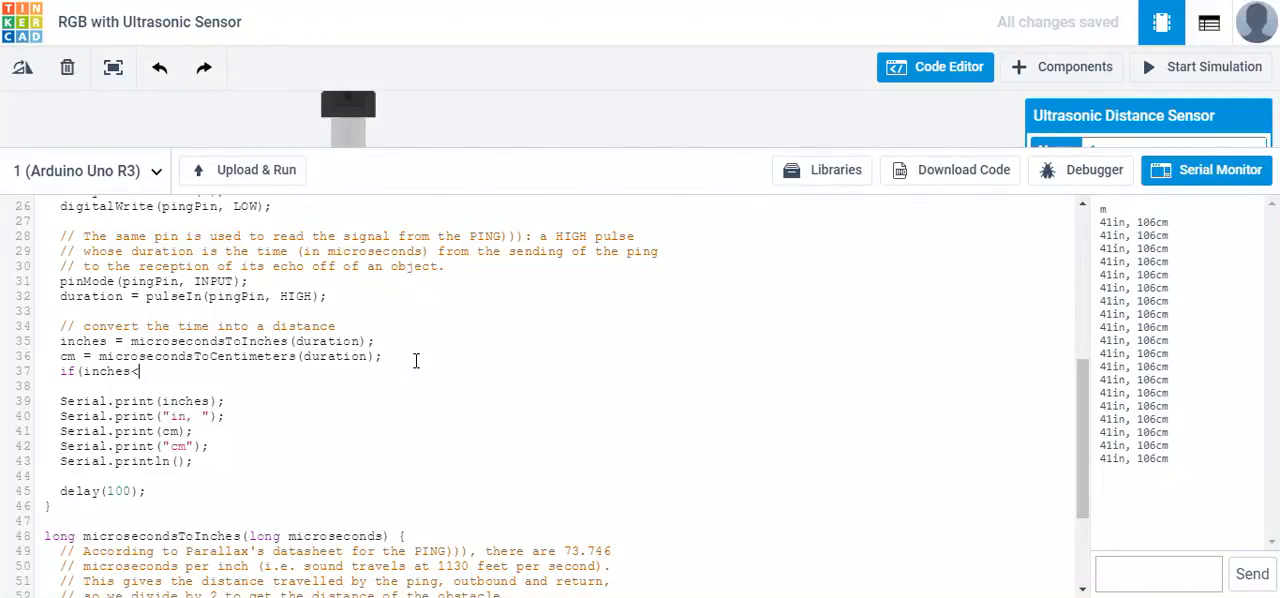
pyautogui.write('10)')
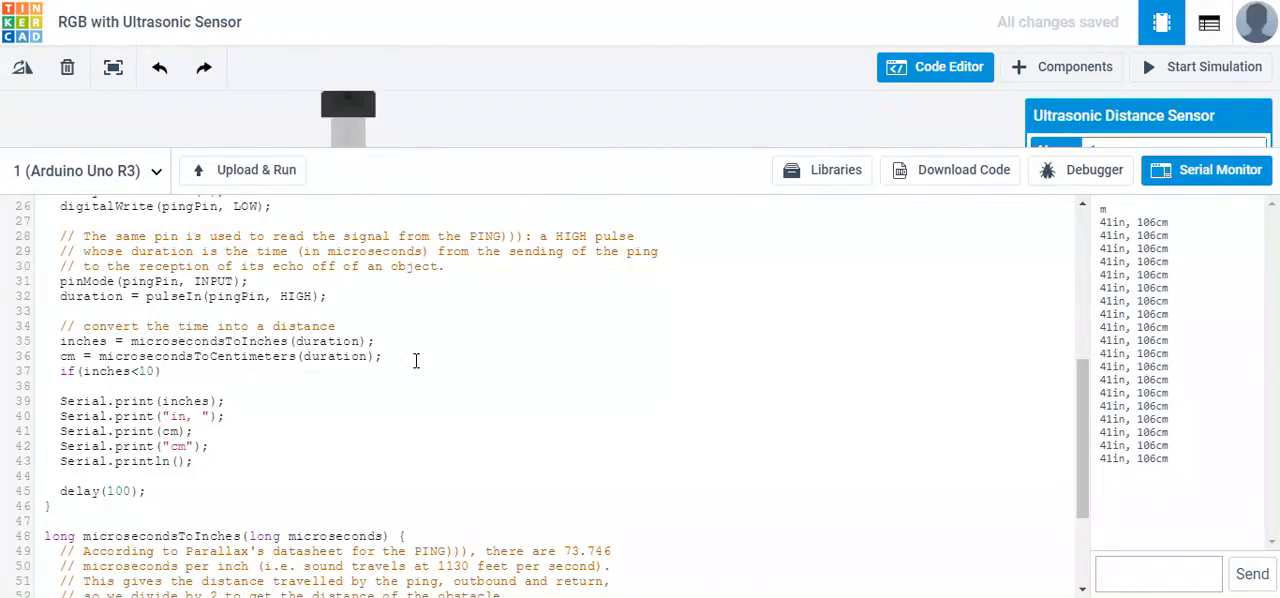
pyautogui.write('{')
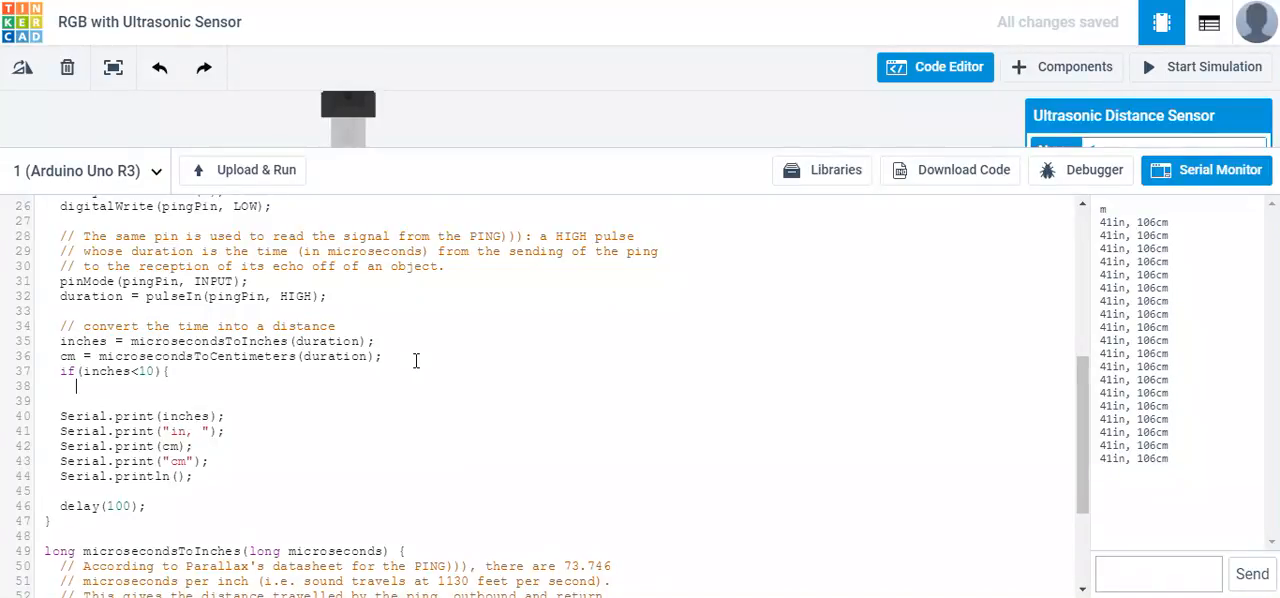
pyautogui.write('}')
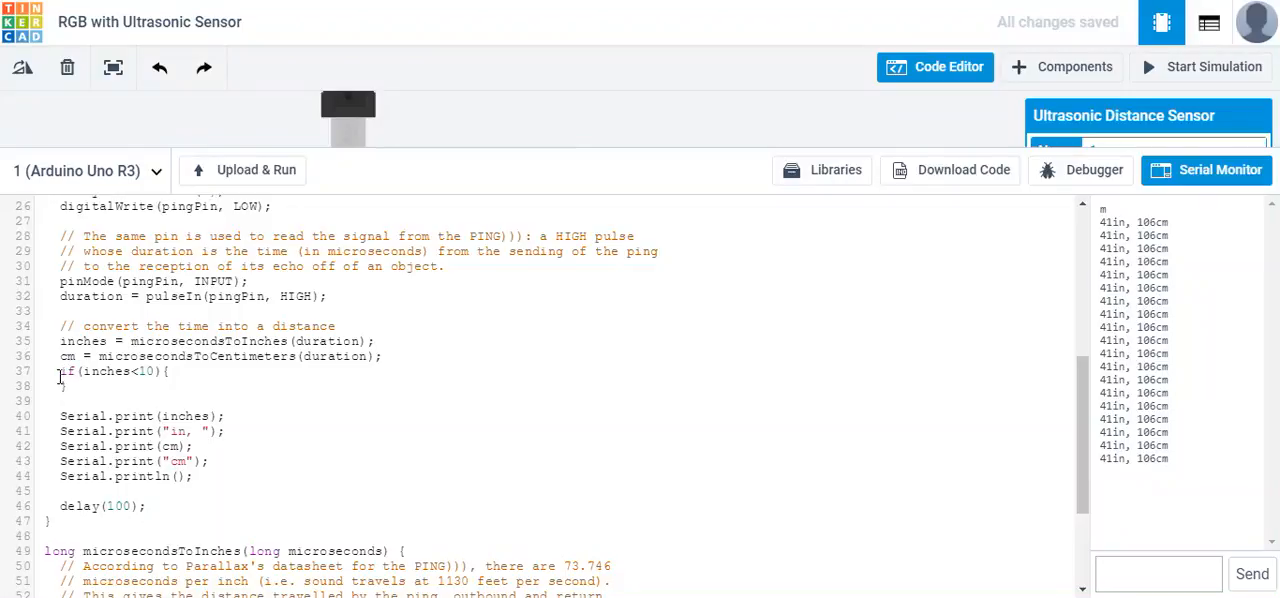
pyautogui.moveTo(59, 370); pyautogui.dragTo(165, 370)
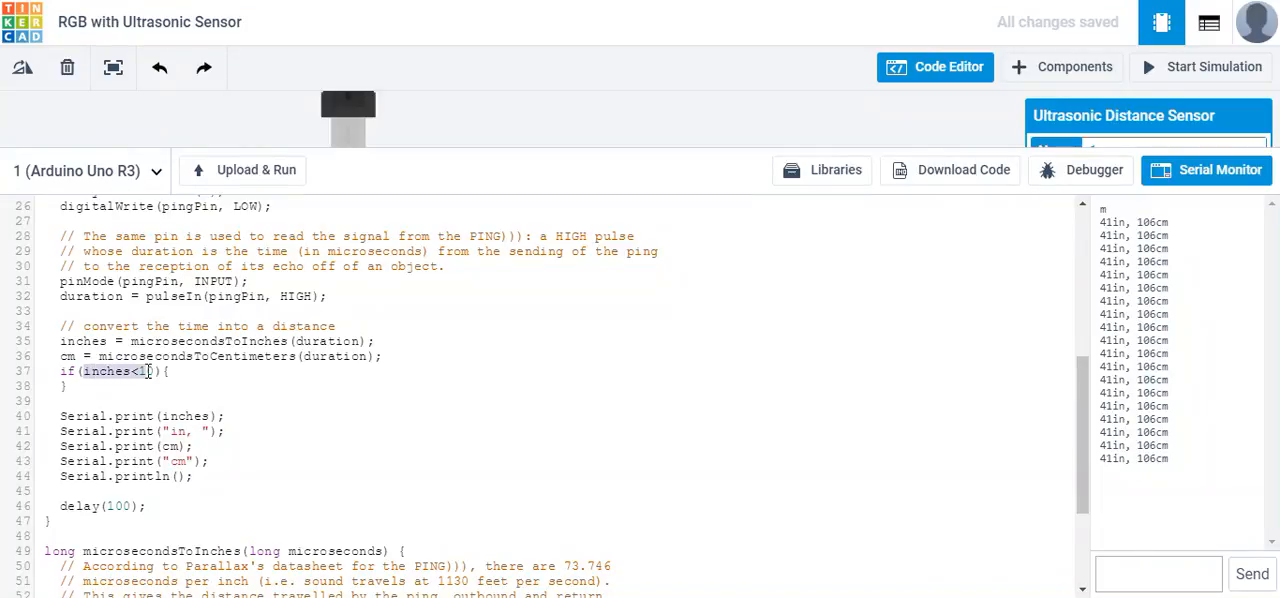
pyautogui.write('0')
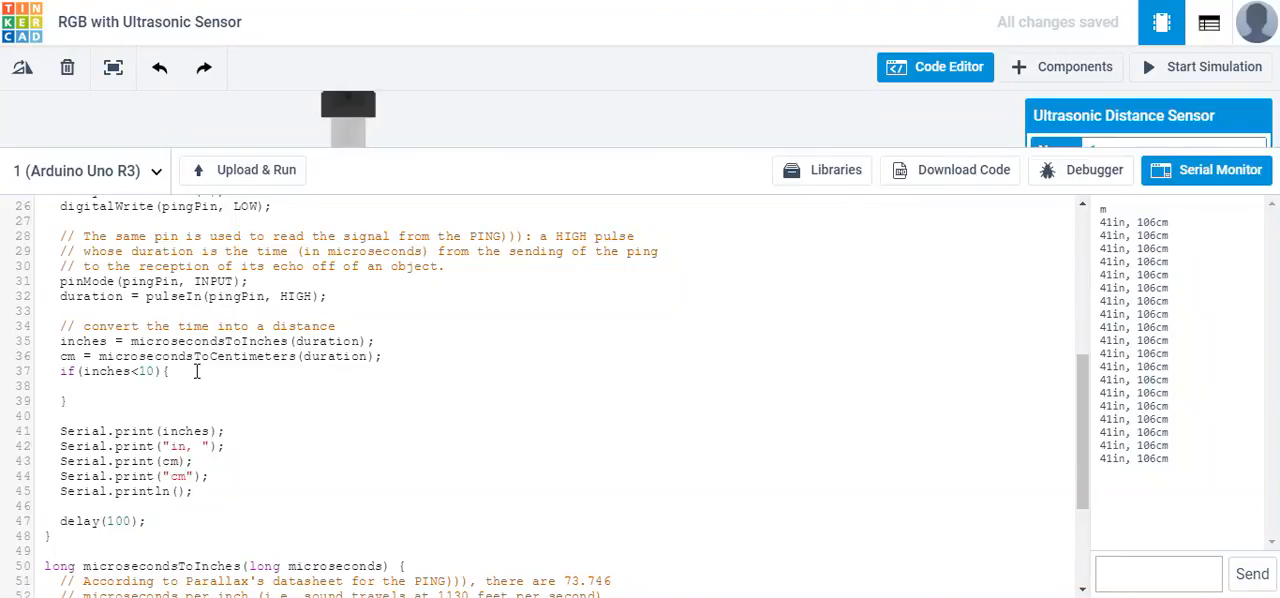
# Type digitalWrite(red,HIGH); inside the under-10 block and copy the line.
pyautogui.write('digi')
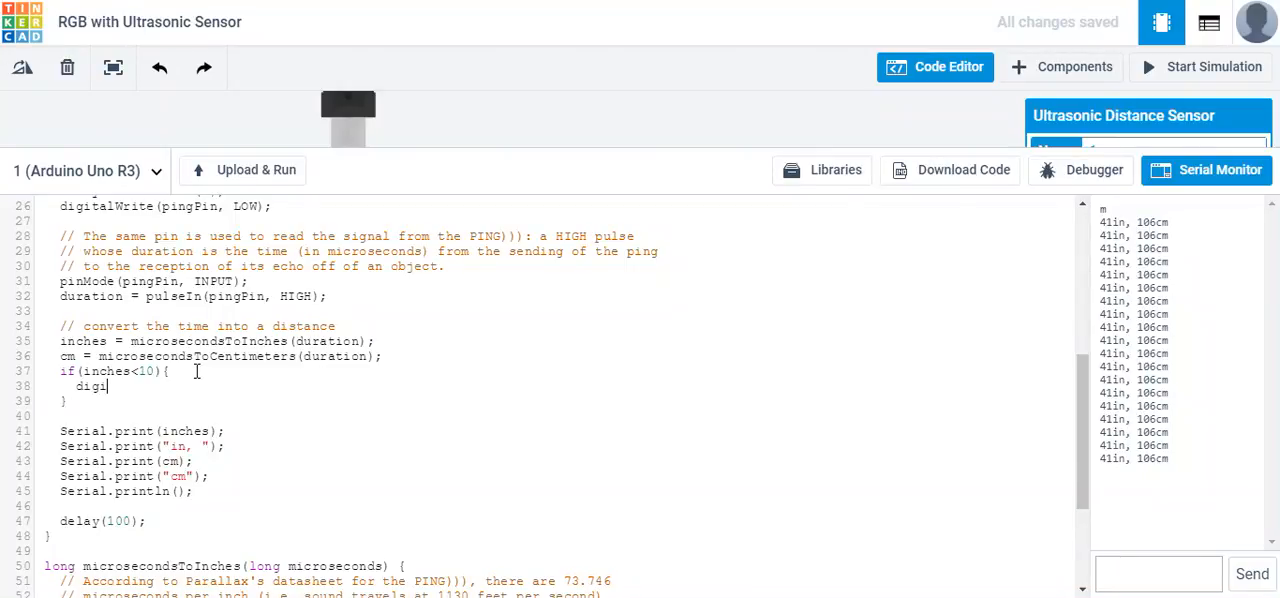
pyautogui.write('tal')
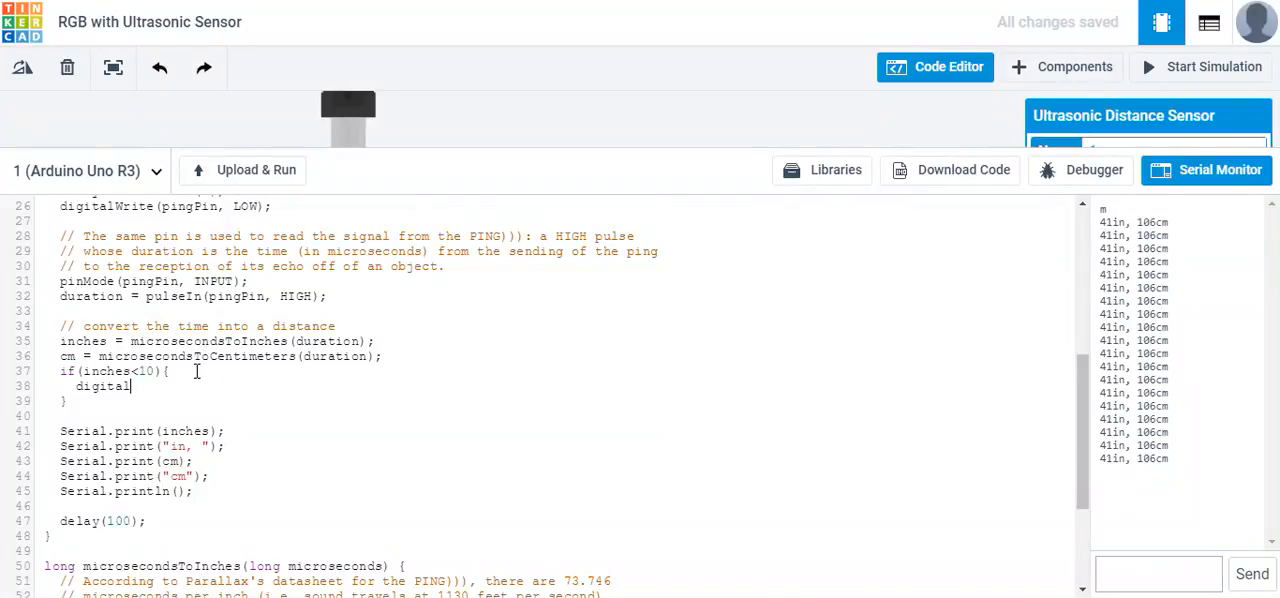
pyautogui.write('Write')
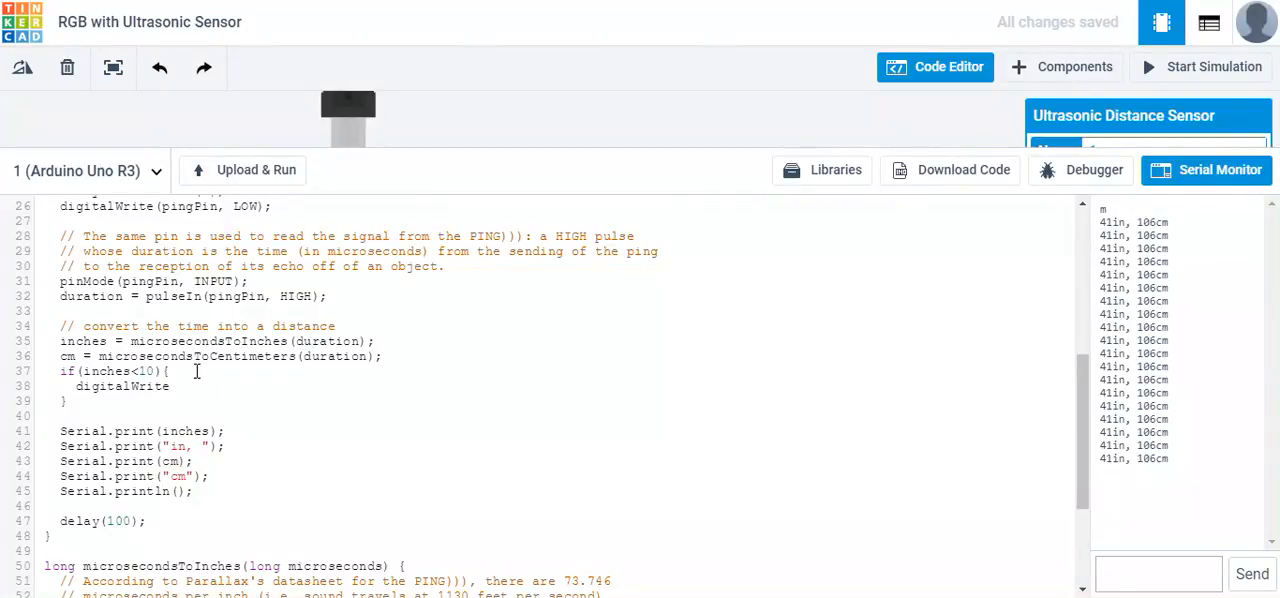
pyautogui.write('(red,HIG')
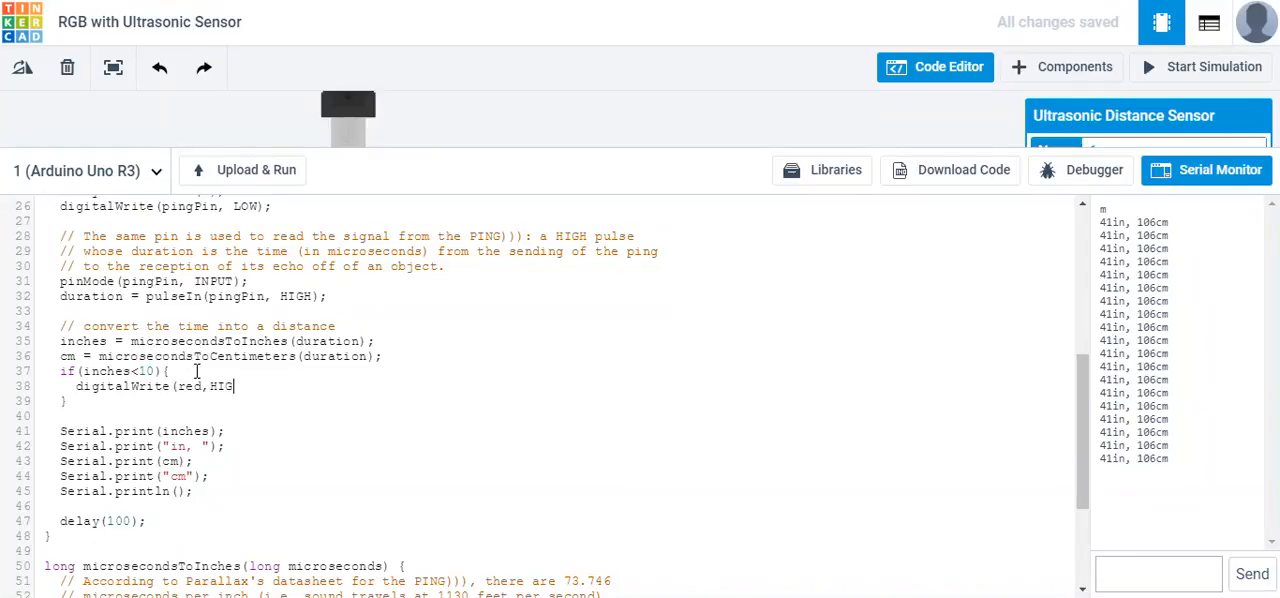
pyautogui.write('H);')
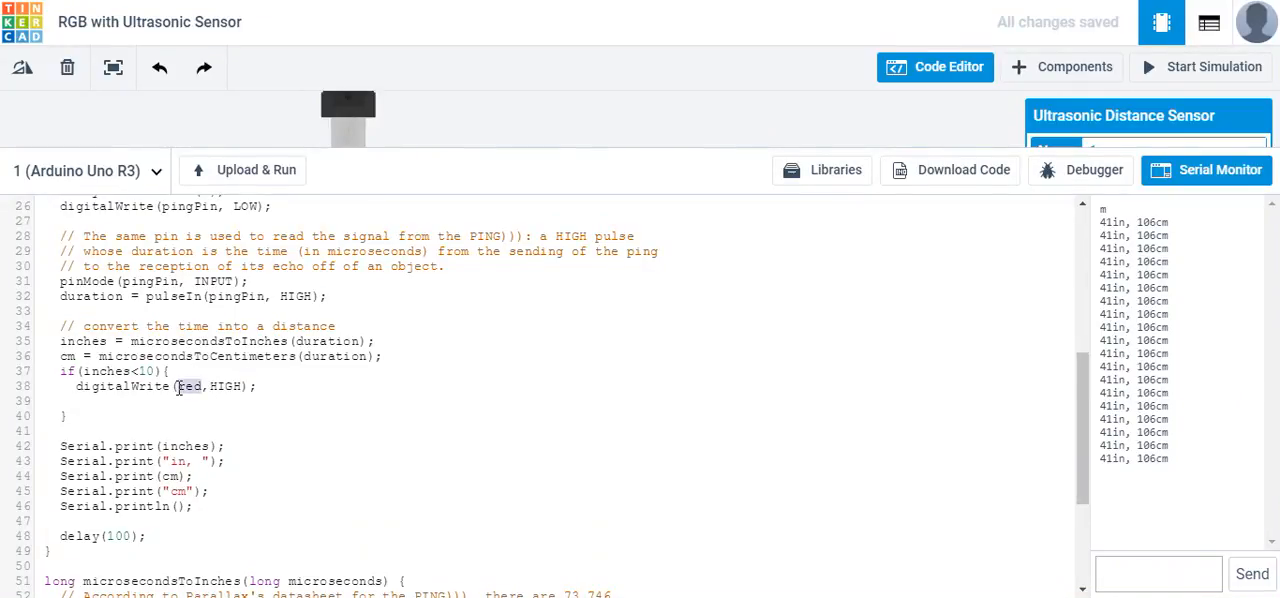
pyautogui.rightClick(189, 386)
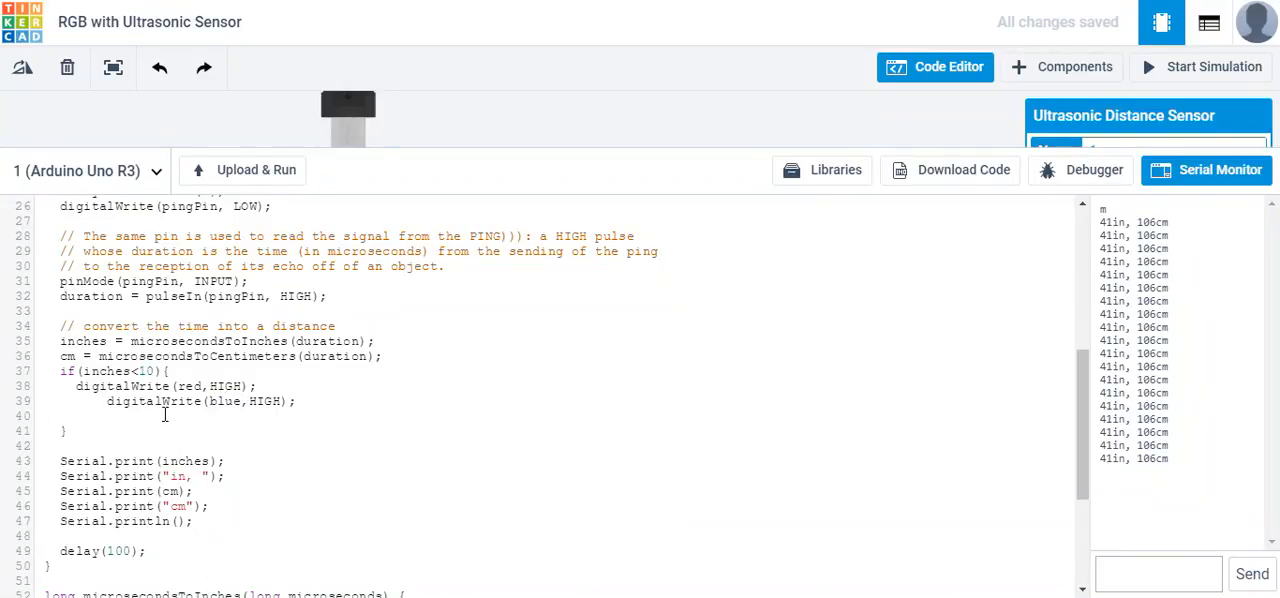
# Duplicate the line for blue and green, setting both to LOW.
pyautogui.write('digitalWrite(red,HIGH);')
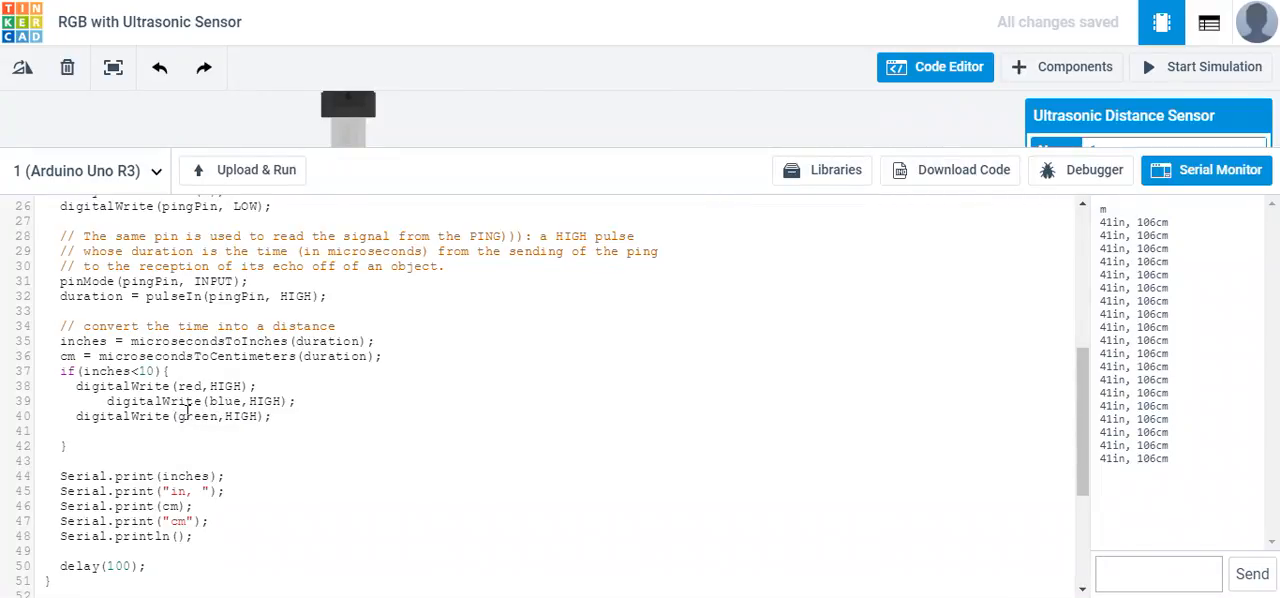
pyautogui.moveTo(110, 416)
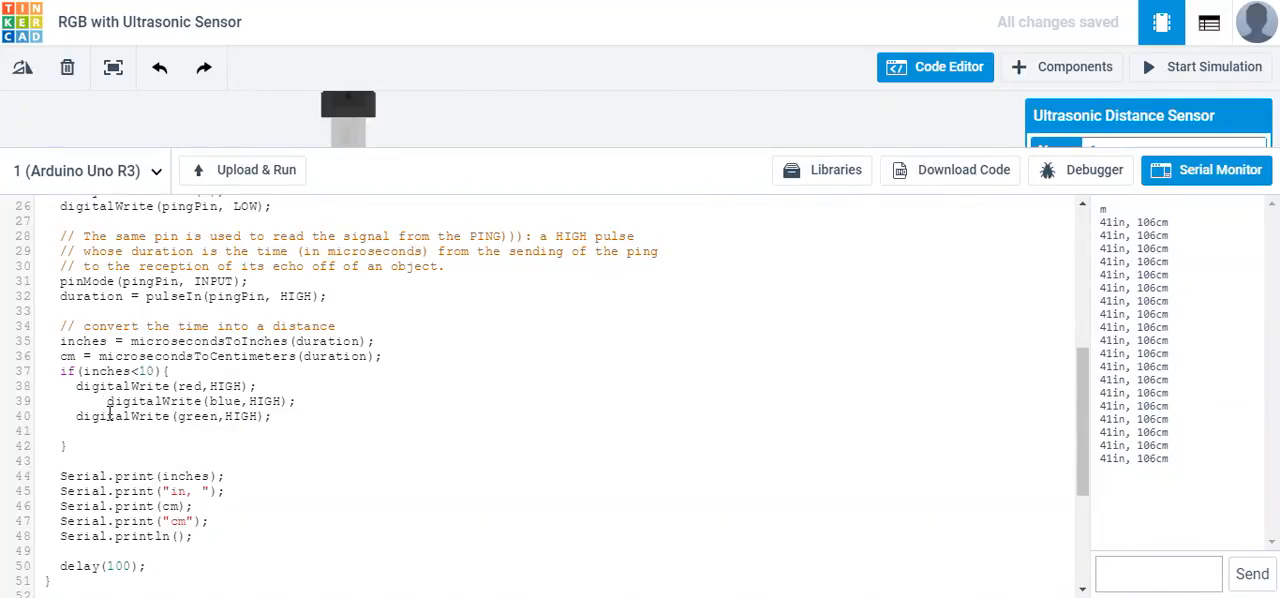
pyautogui.doubleClick(230, 401)
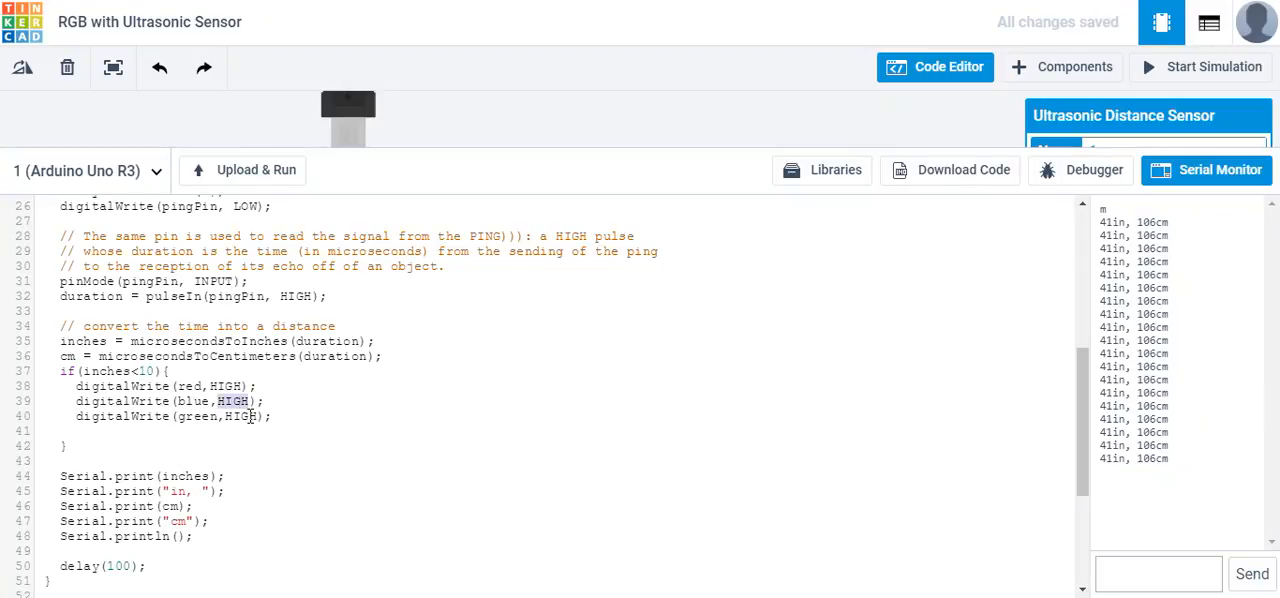
pyautogui.write('LOW')
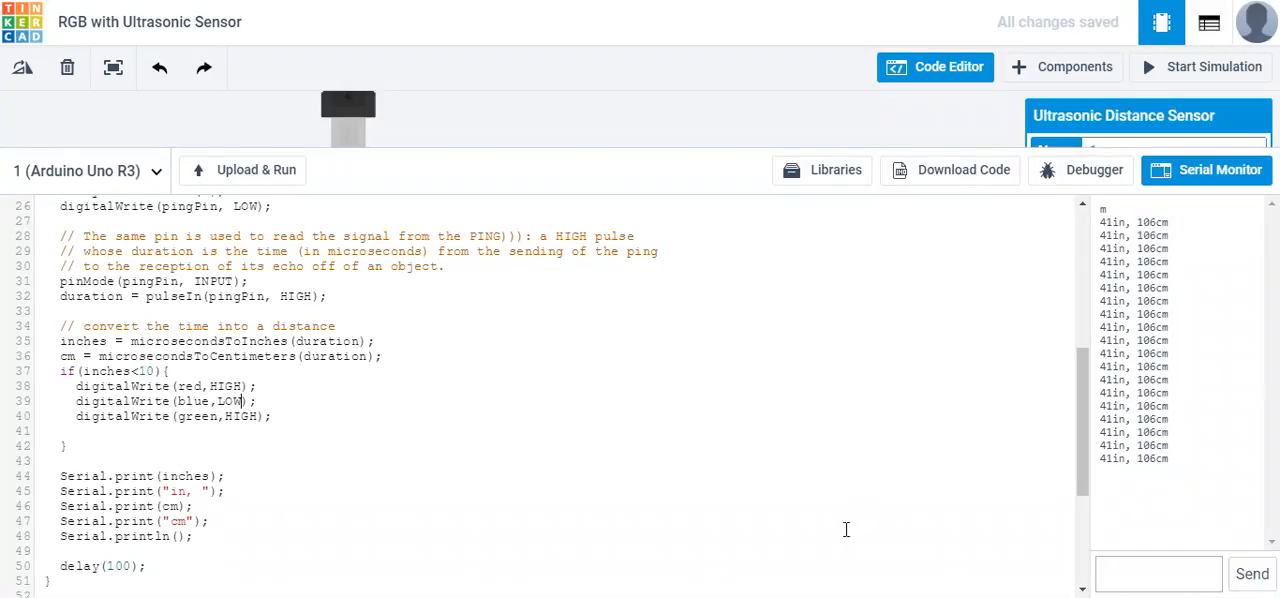
pyautogui.doubleClick(237, 416)
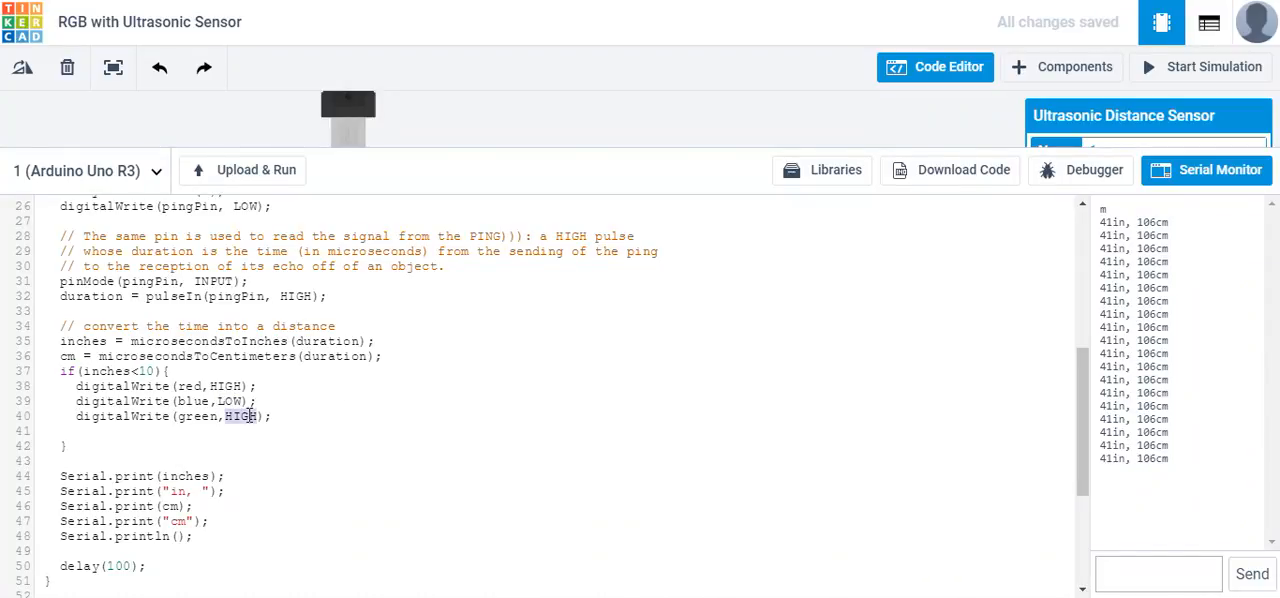
pyautogui.write('LOW')
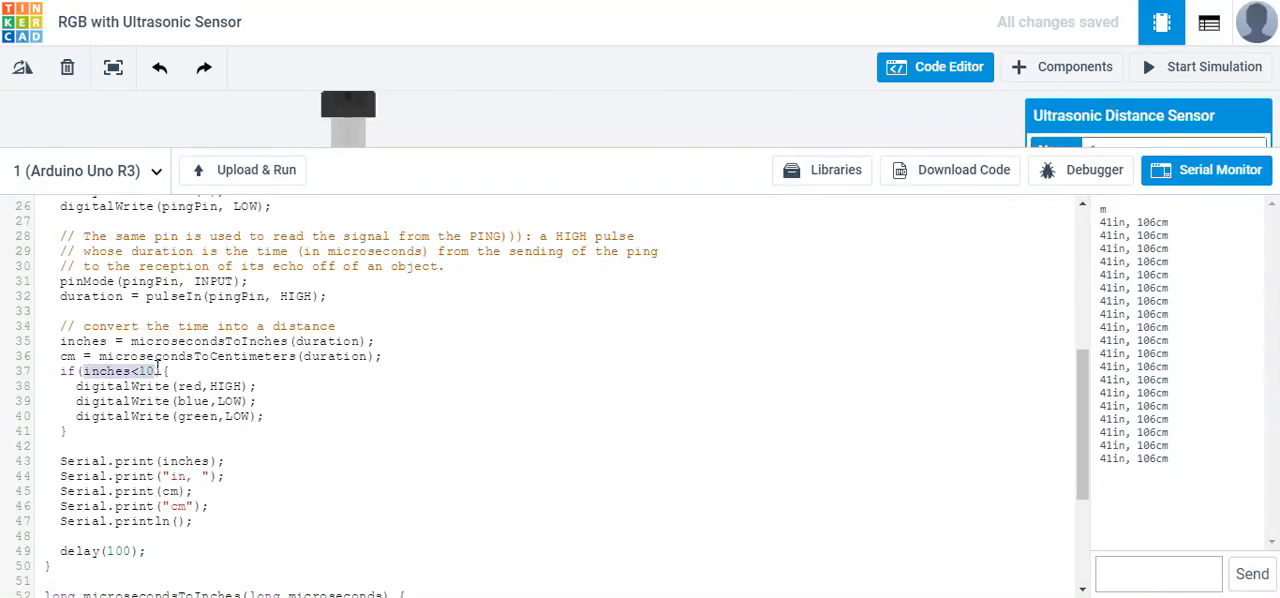
pyautogui.moveTo(78, 386); pyautogui.dragTo(264, 416)
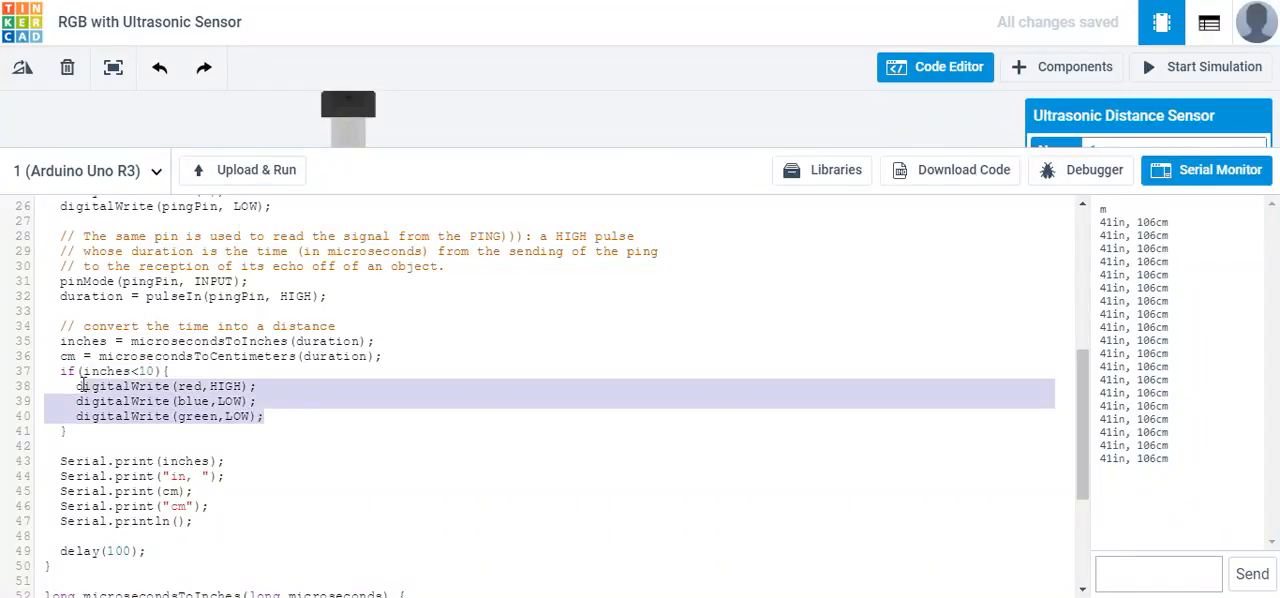
# Add an if(inches>100) block with red and blue LOW, green HIGH, and copy it.
pyautogui.click(70, 433)
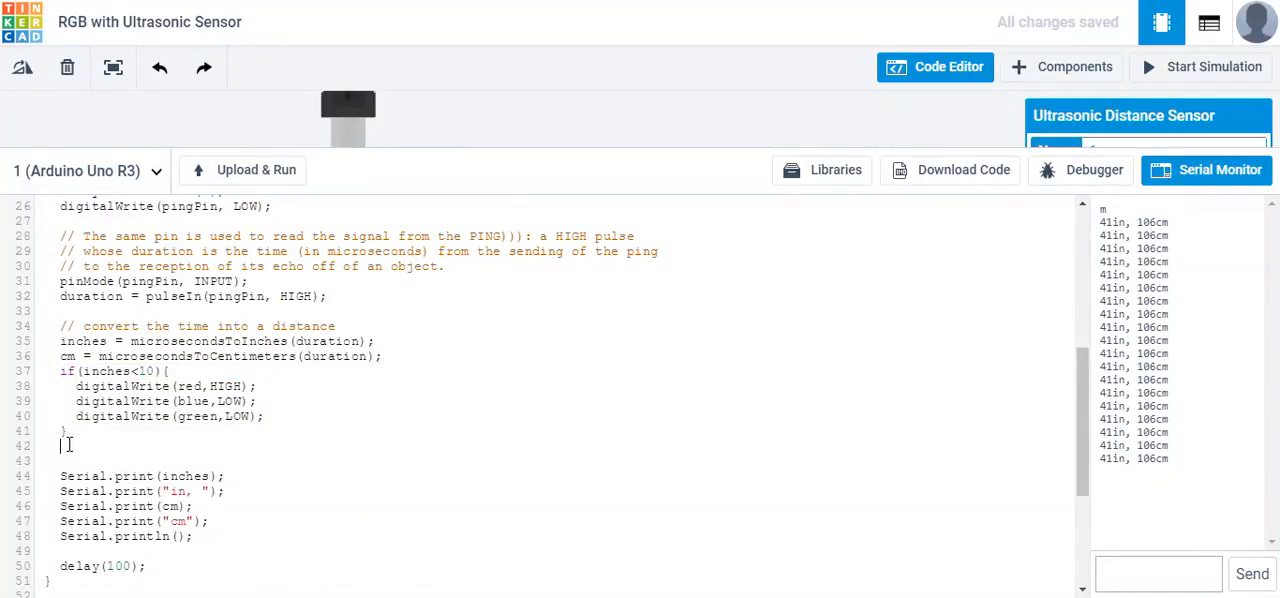
pyautogui.write('if(inches<10){')
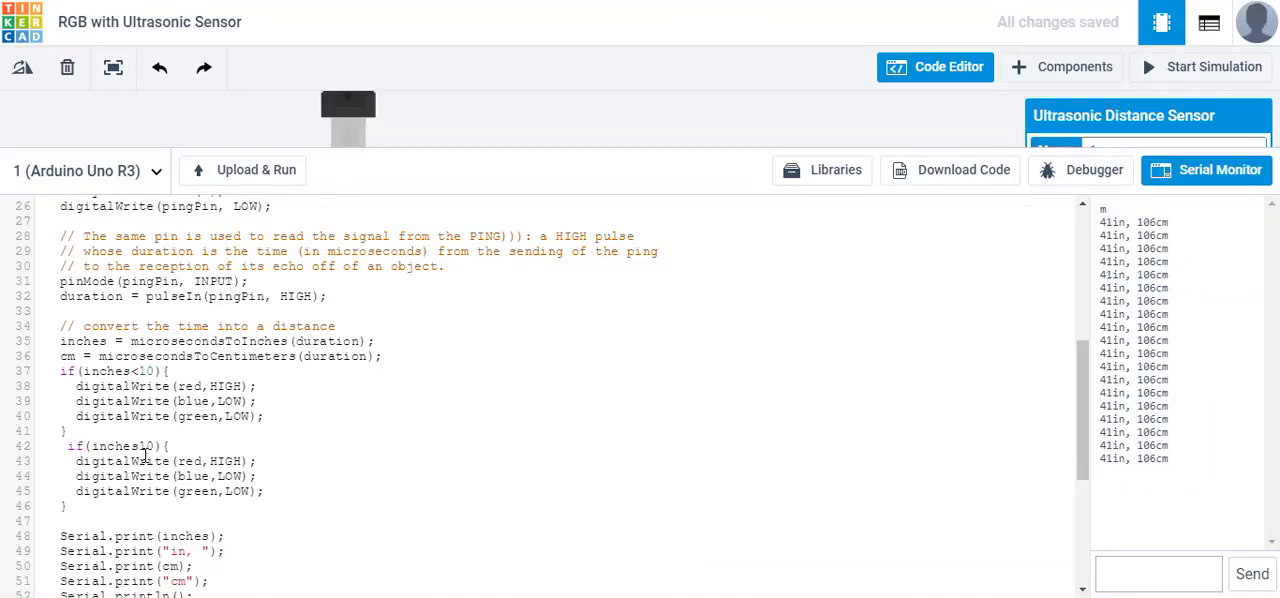
pyautogui.write('>10')
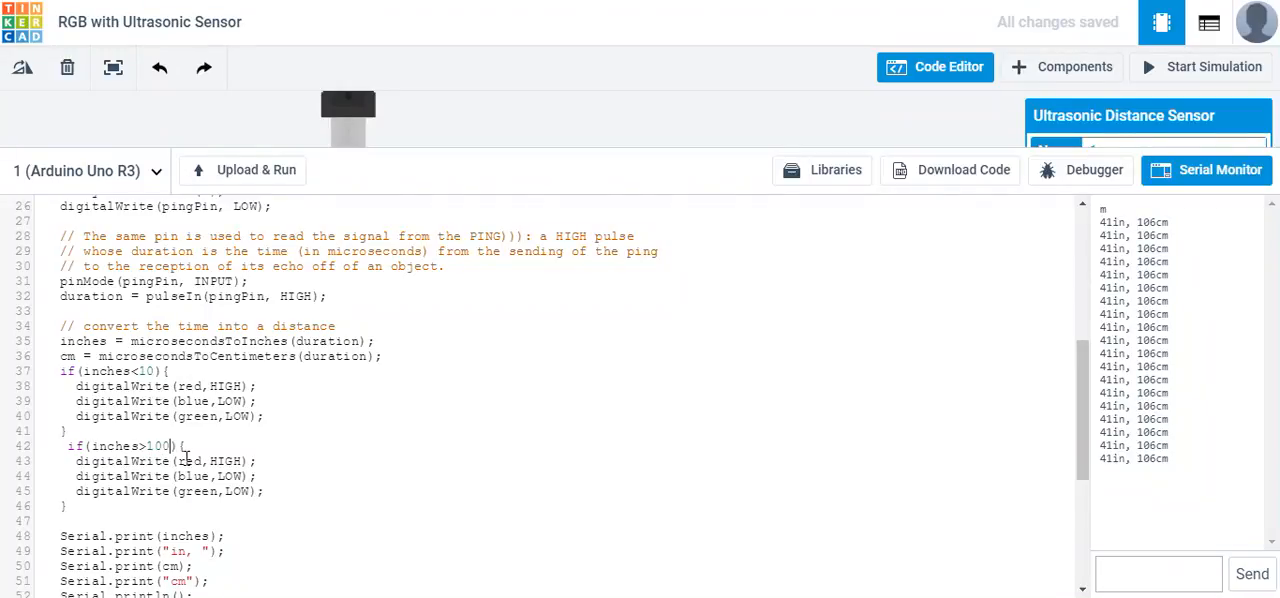
pyautogui.moveTo(235, 492)
pyautogui.write('HIGH')
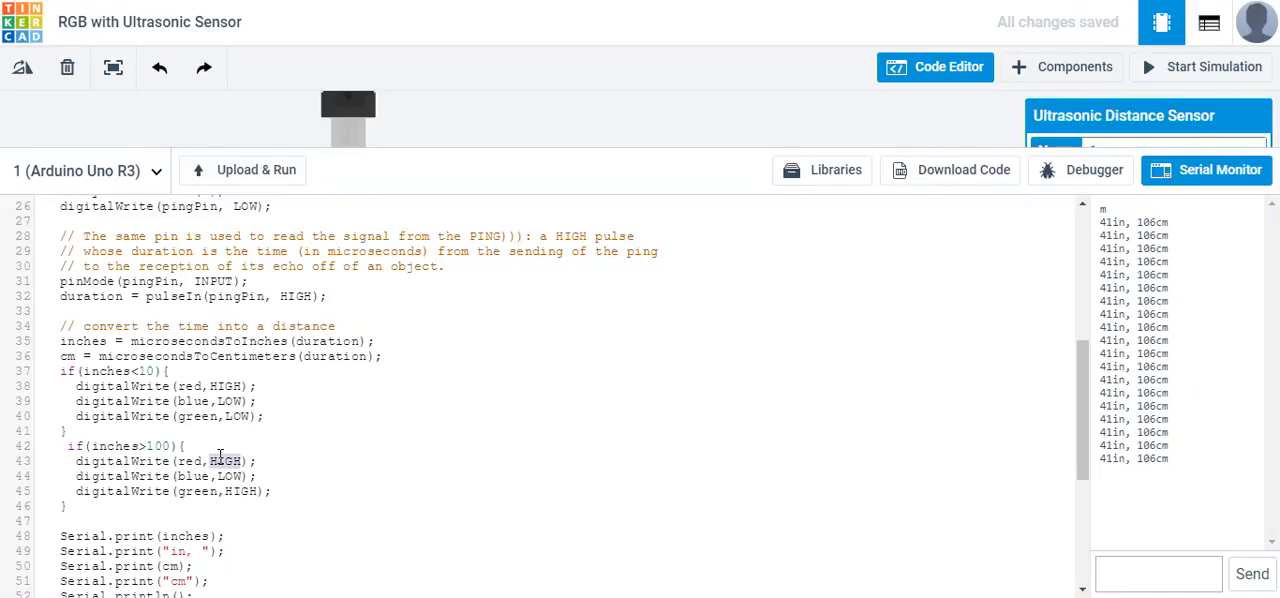
pyautogui.write('LOW')
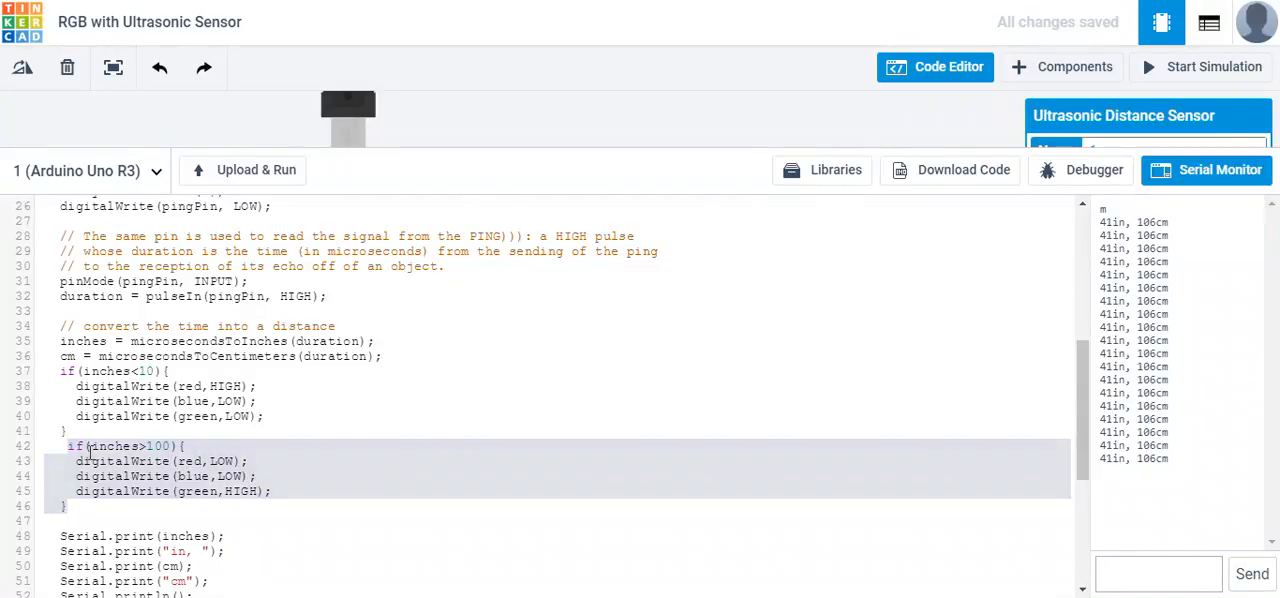
pyautogui.rightClick(90, 446)
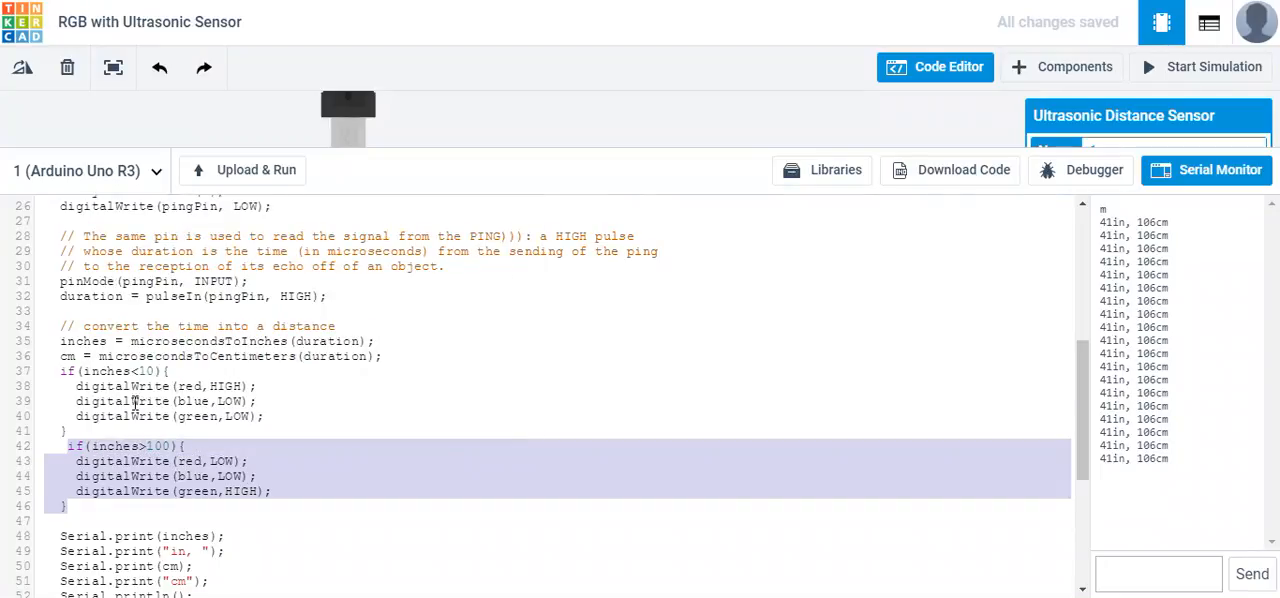
pyautogui.click(83, 521)
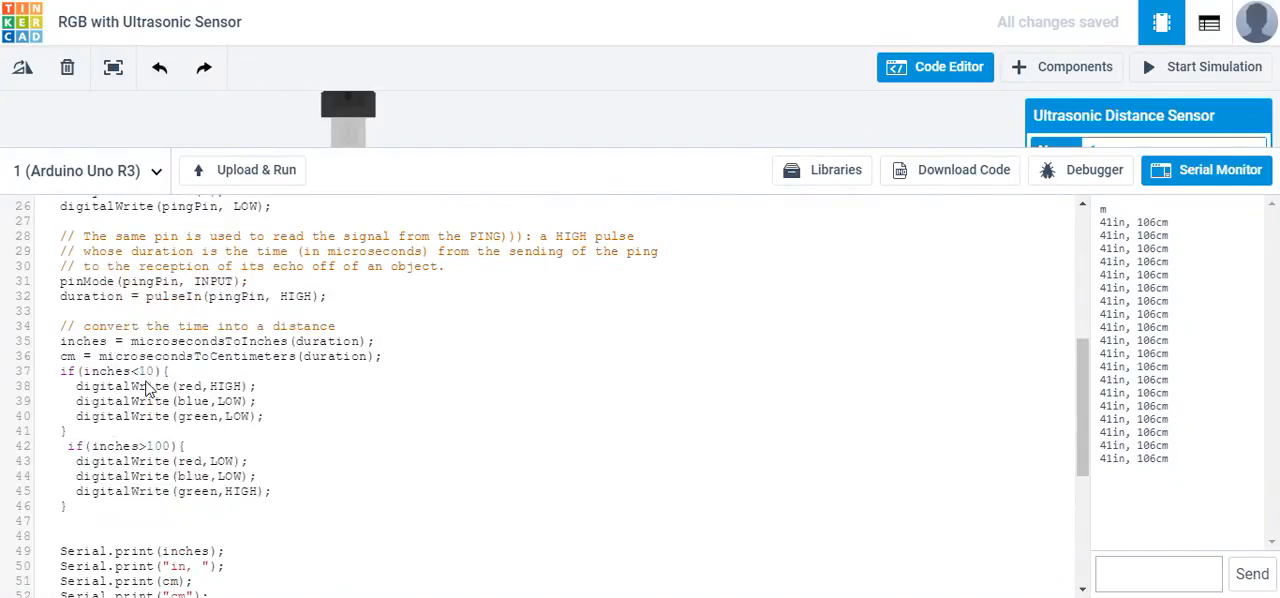
# Lower the green block's threshold from 100 to 50 inches.
pyautogui.scroll(-3)
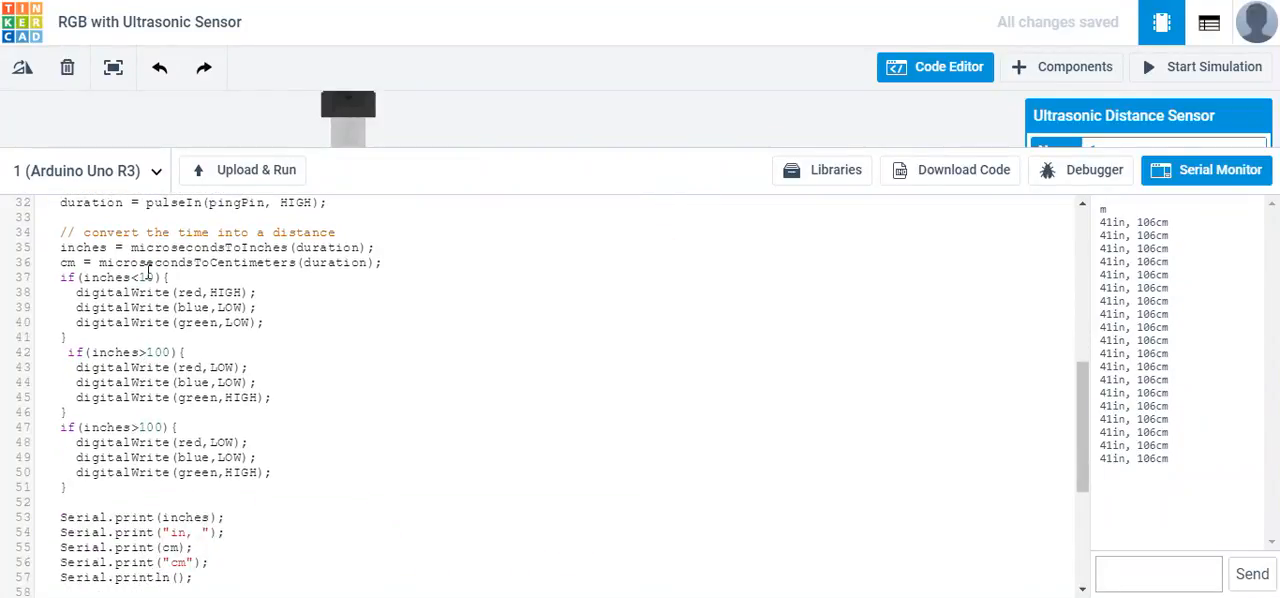
pyautogui.doubleClick(160, 352)
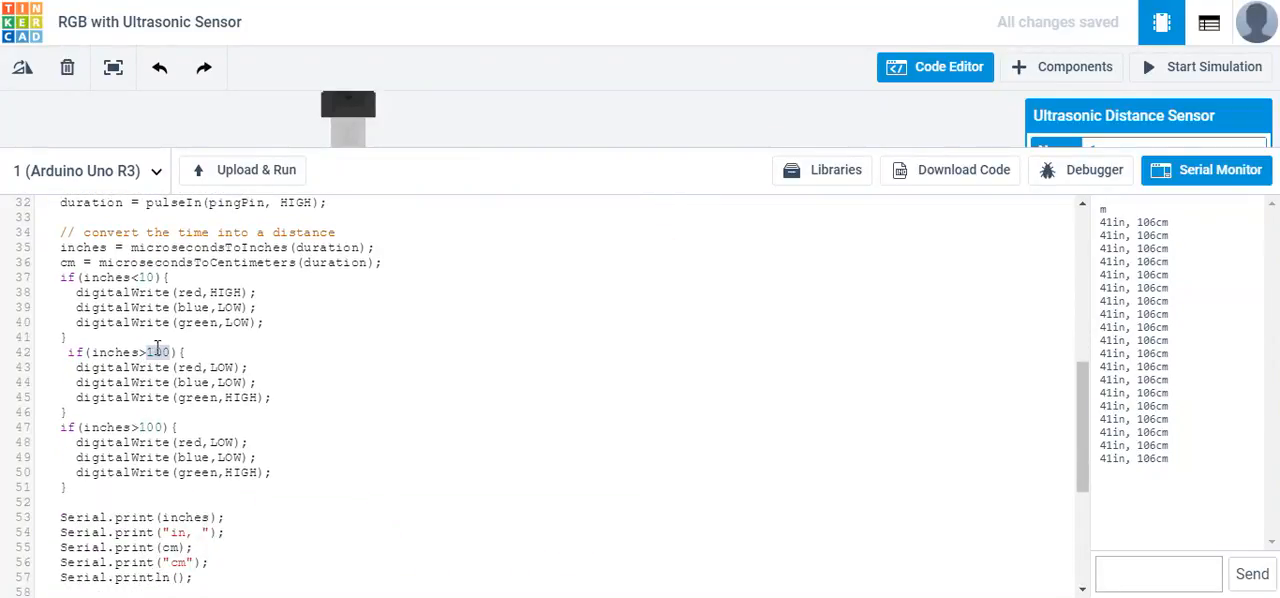
pyautogui.write('50')
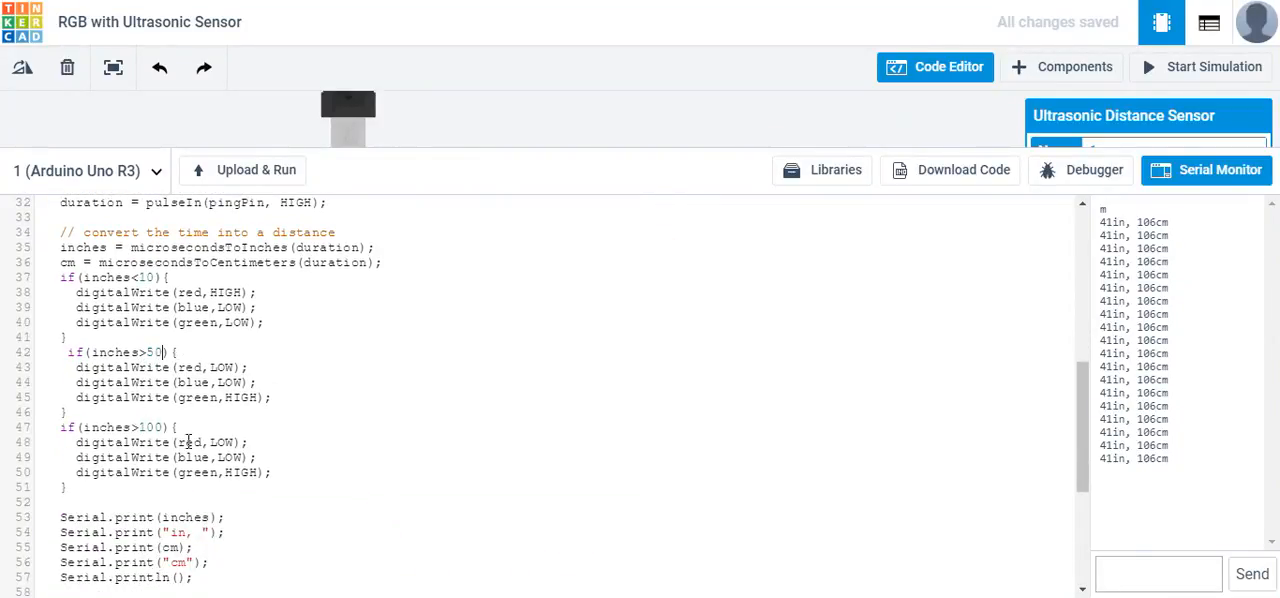
# Edit the pasted third block to inches>10 && inches<50, lighting only blue.
pyautogui.doubleClick(150, 427)
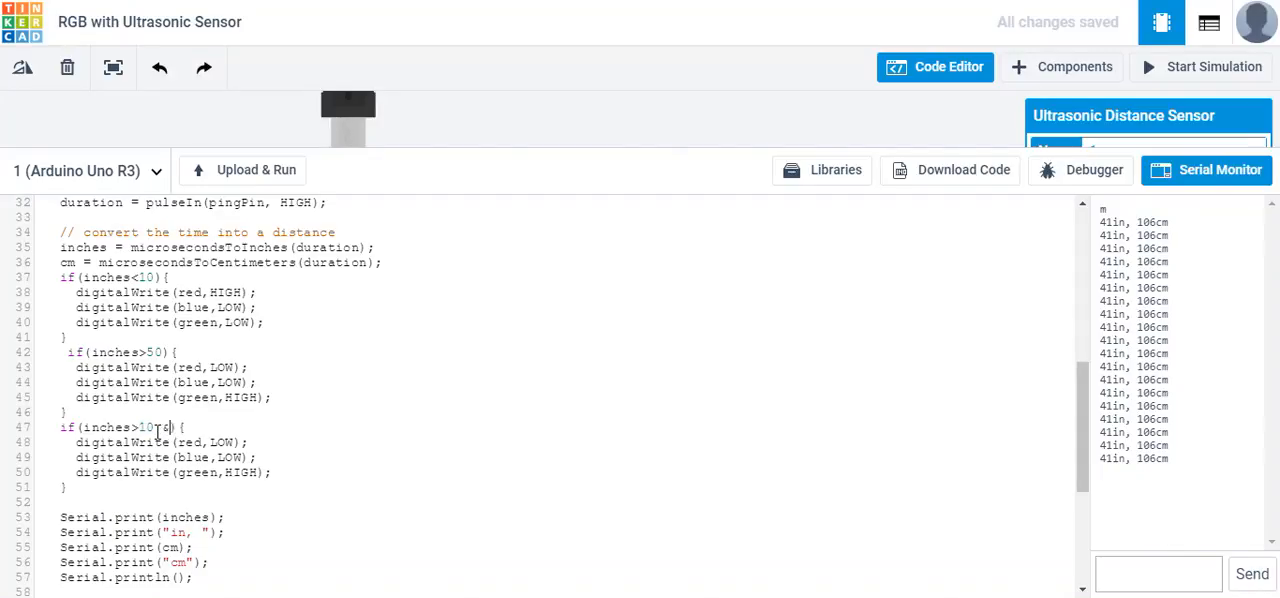
pyautogui.write('&& inches')
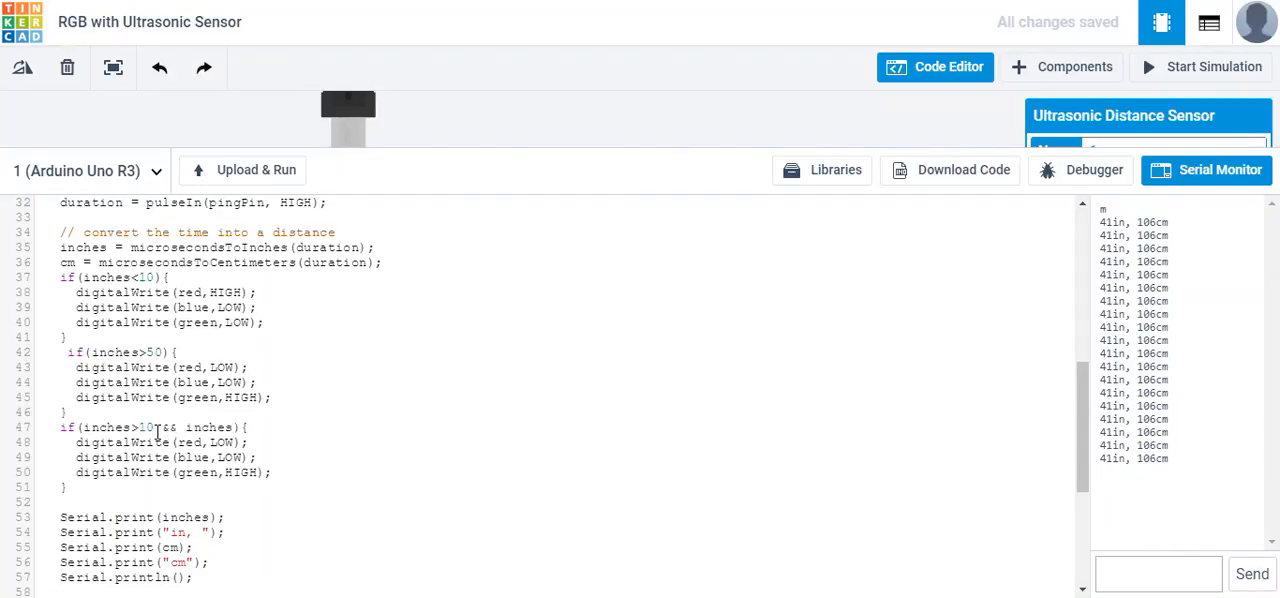
pyautogui.write('inches')
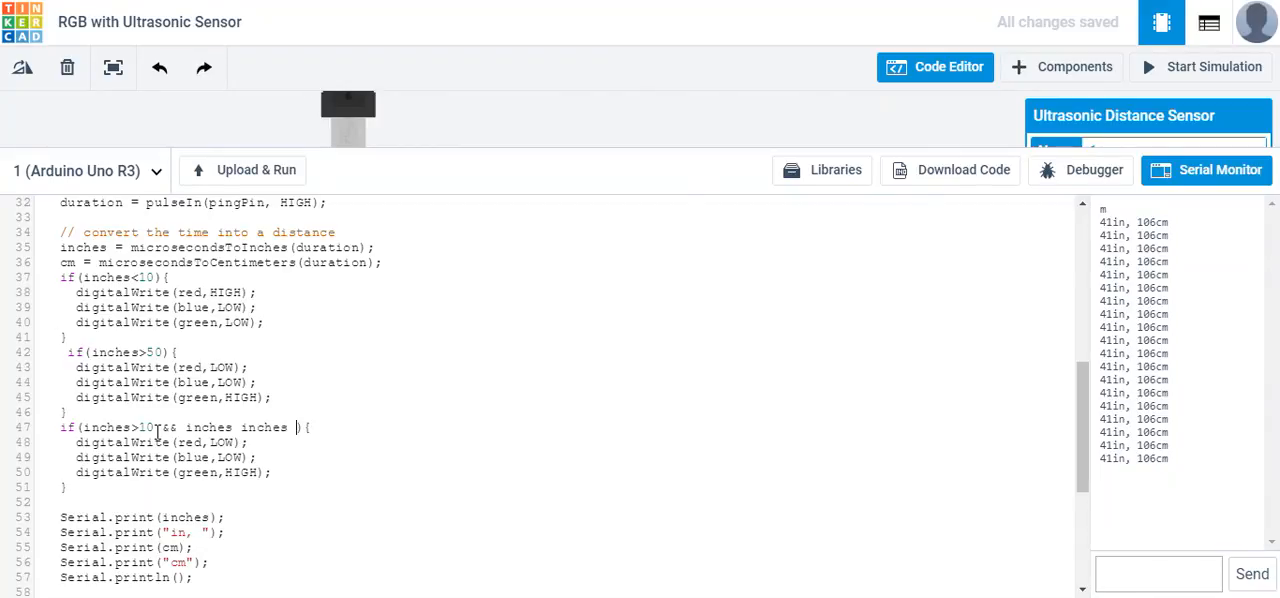
pyautogui.write('<')
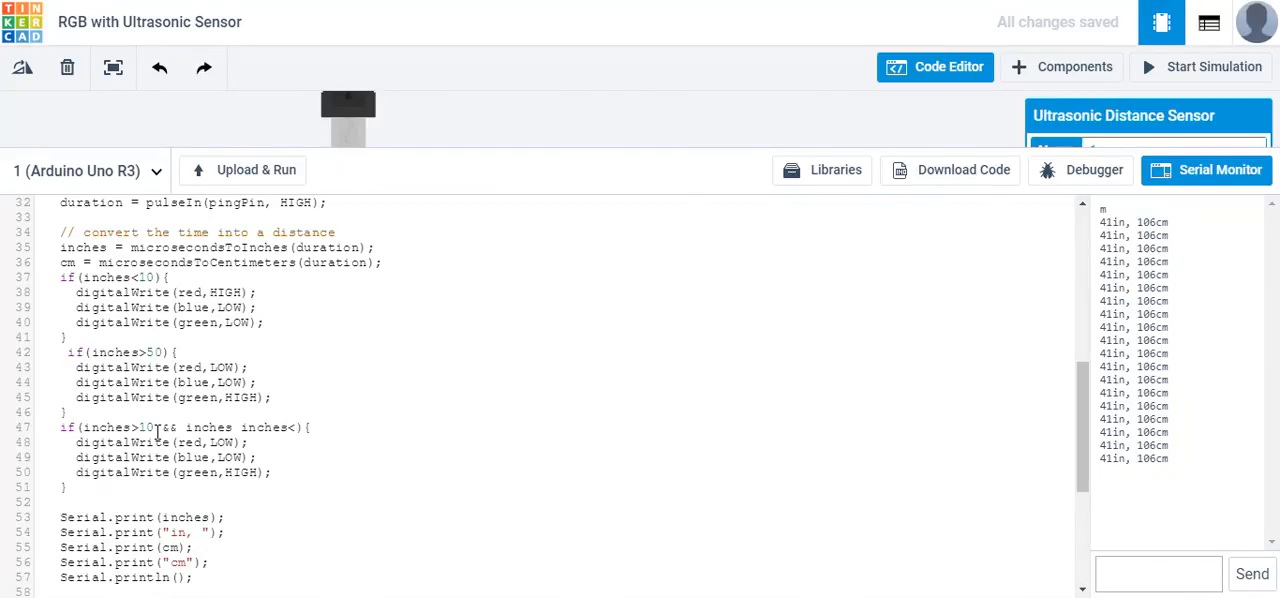
pyautogui.write('50')
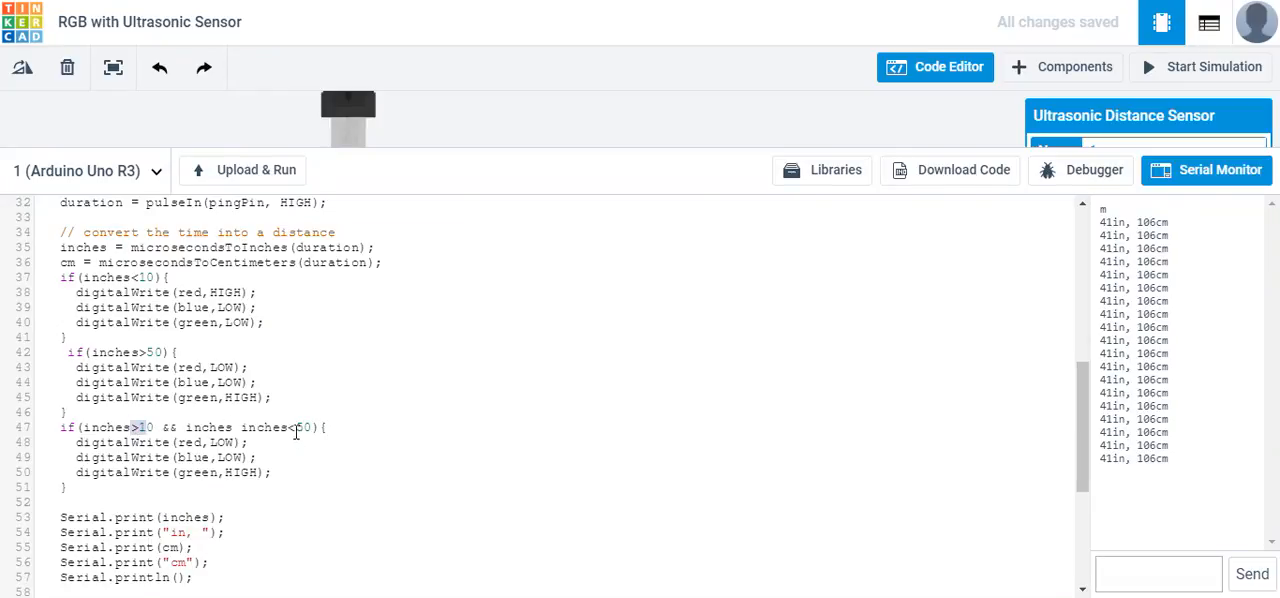
pyautogui.doubleClick(228, 457)
pyautogui.write('HIGH')
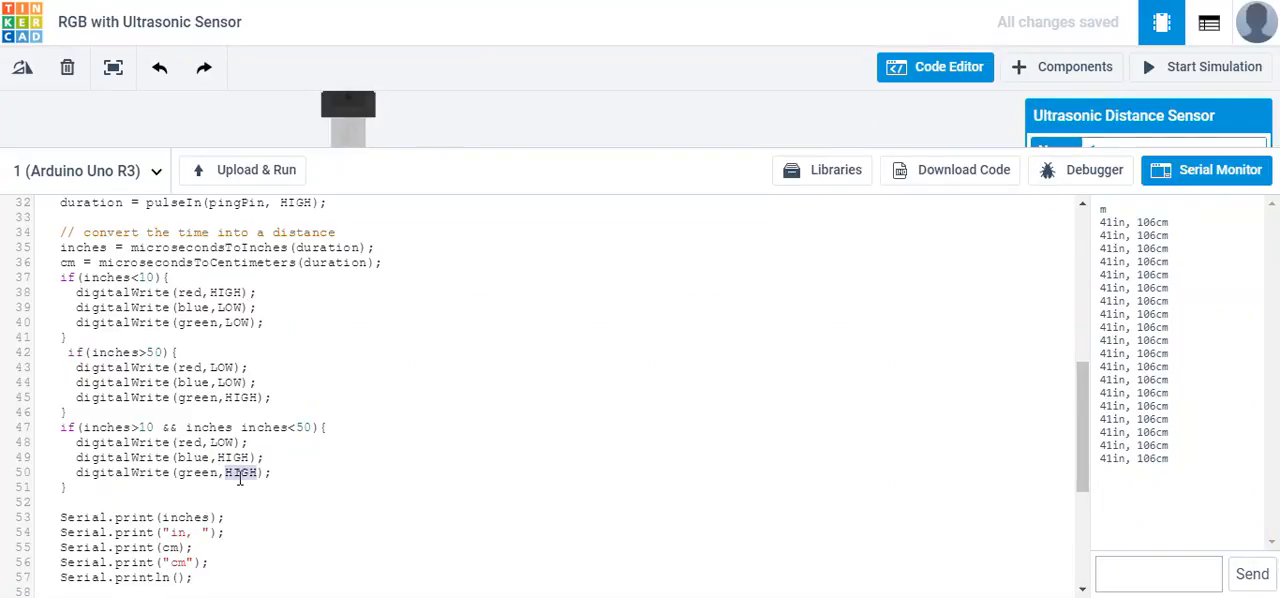
pyautogui.write('LOW')
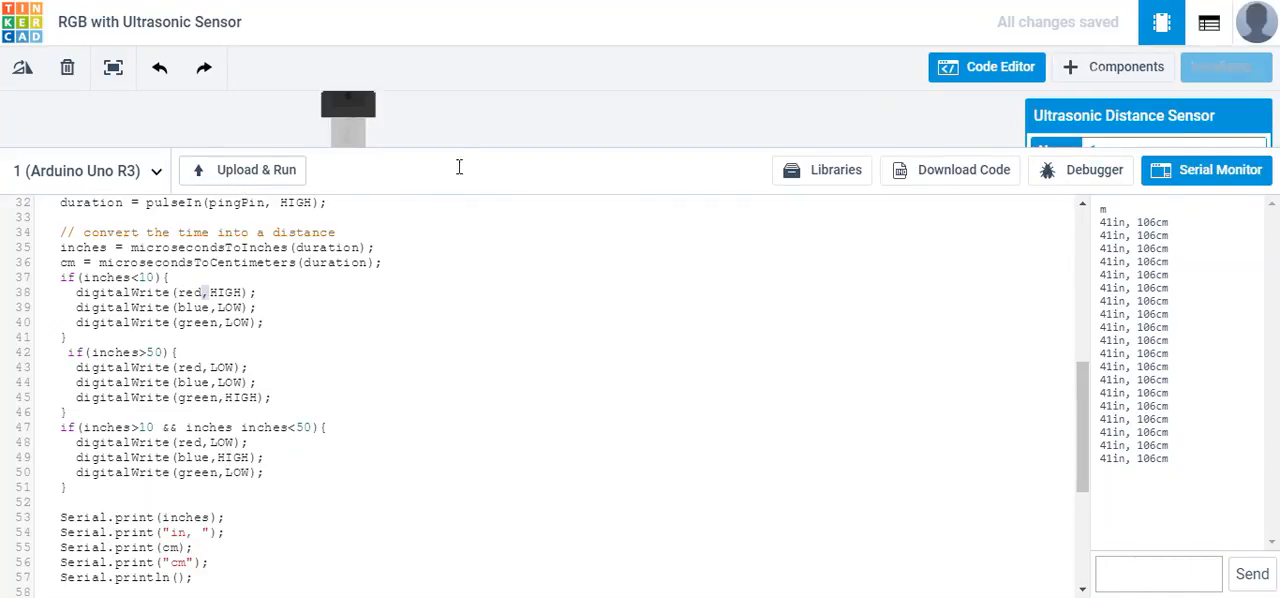
# Run the simulation, read the line 47 error, and remove the duplicated 'inches'.
pyautogui.click(256, 169)
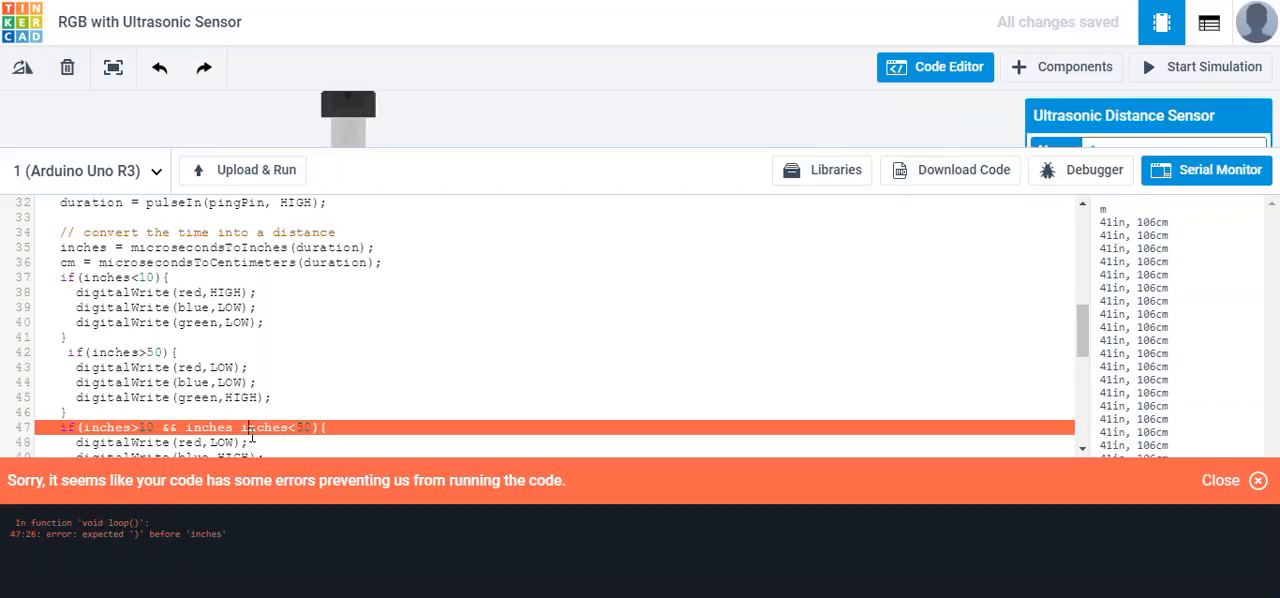
pyautogui.scroll(-3)
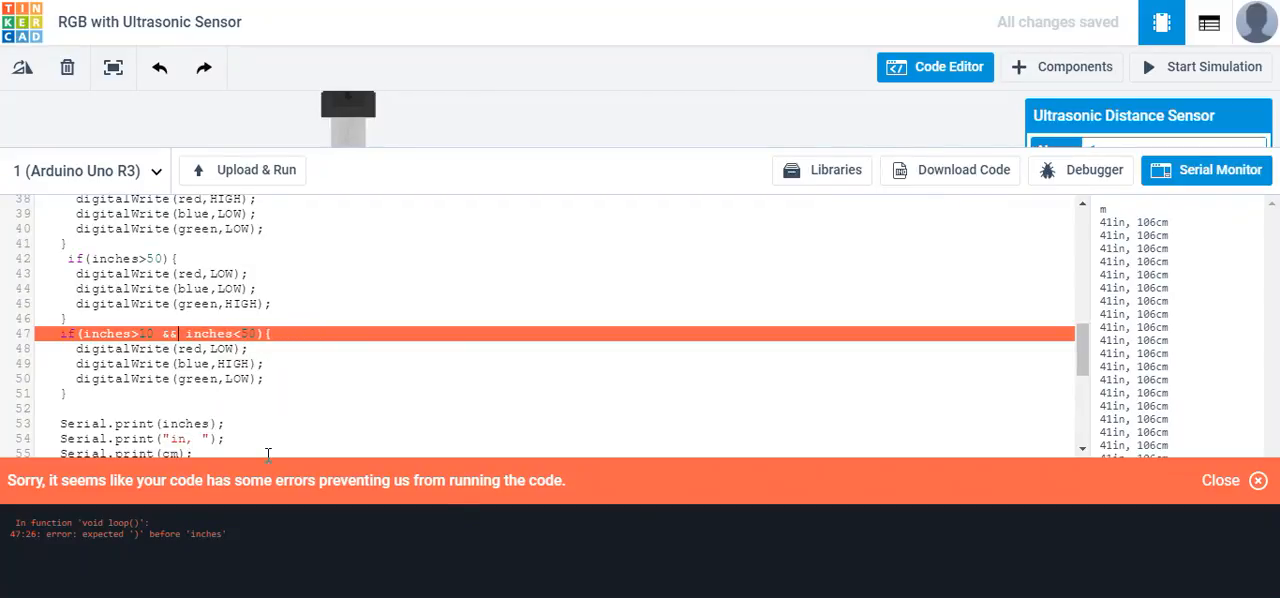
pyautogui.click(244, 170)
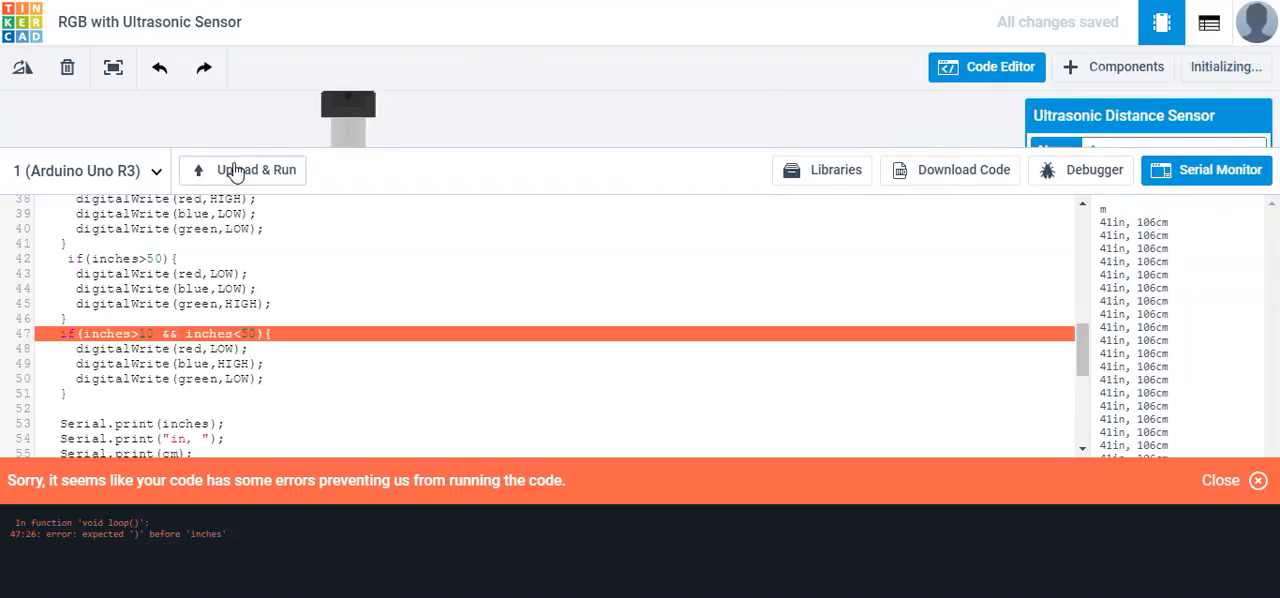
# Rerun the corrected code and select the ultrasonic sensor to show its 42.9 in target.
pyautogui.click(256, 170)
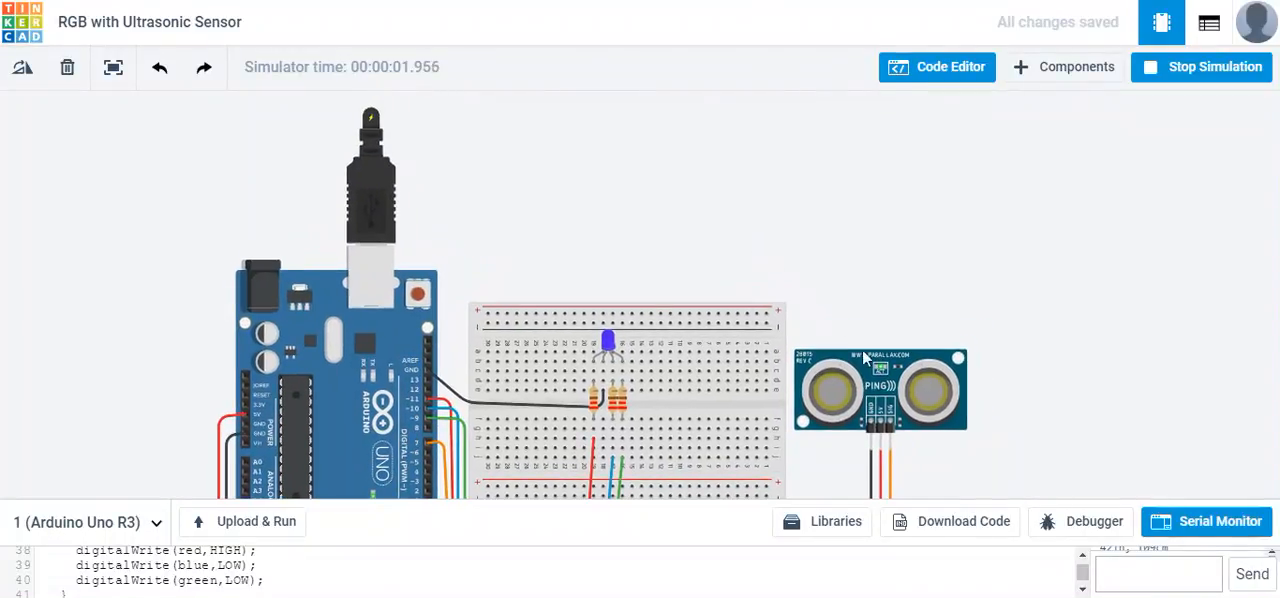
pyautogui.click(880, 388)
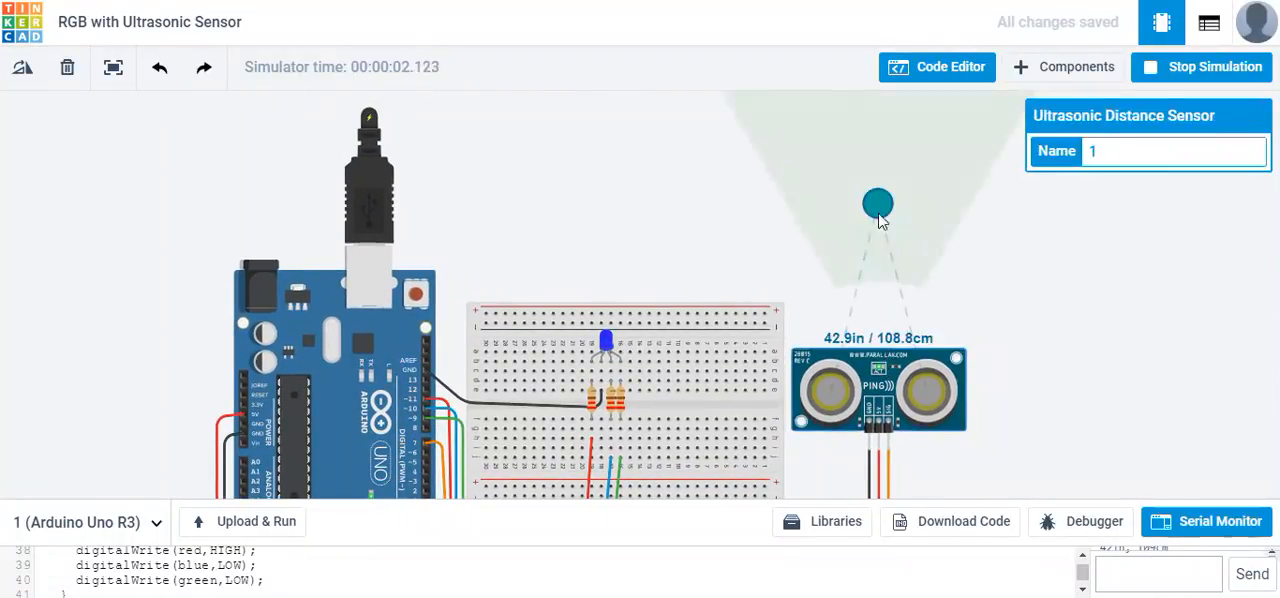